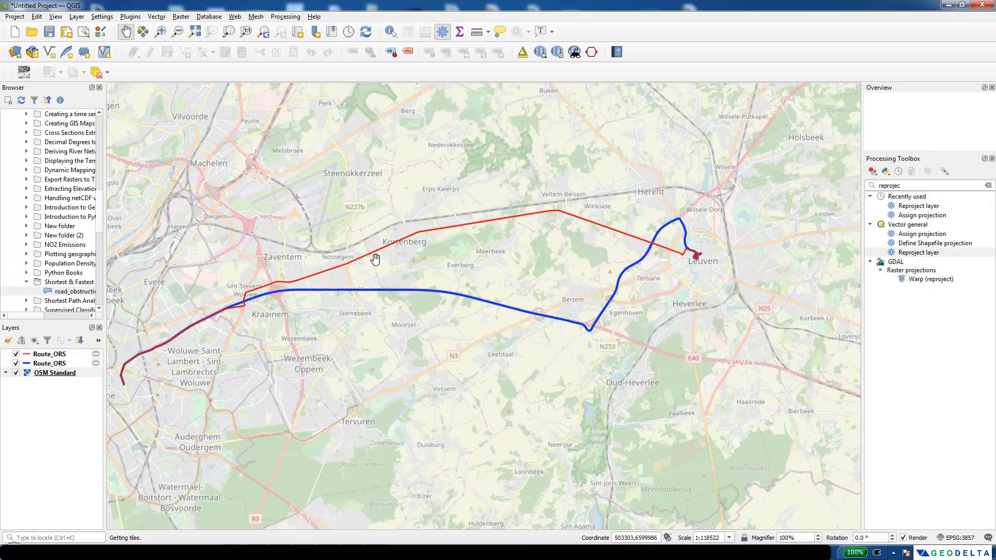
mouse_move(612, 230)
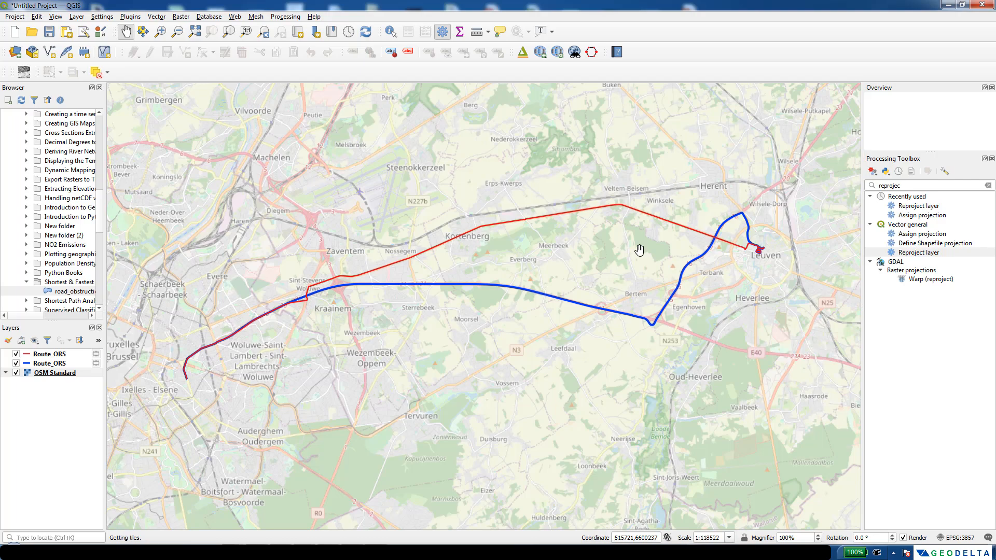
mouse_move(765, 369)
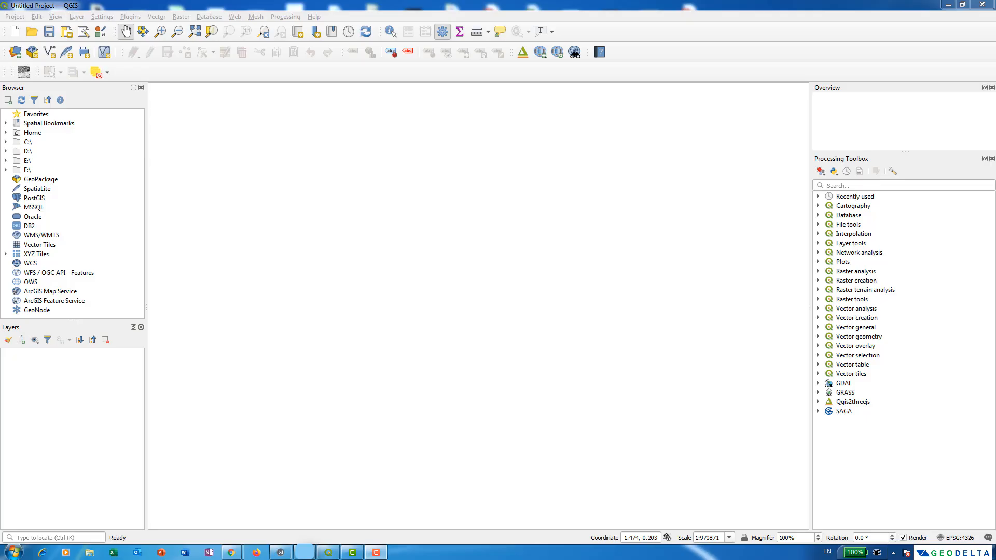
mouse_move(808, 44)
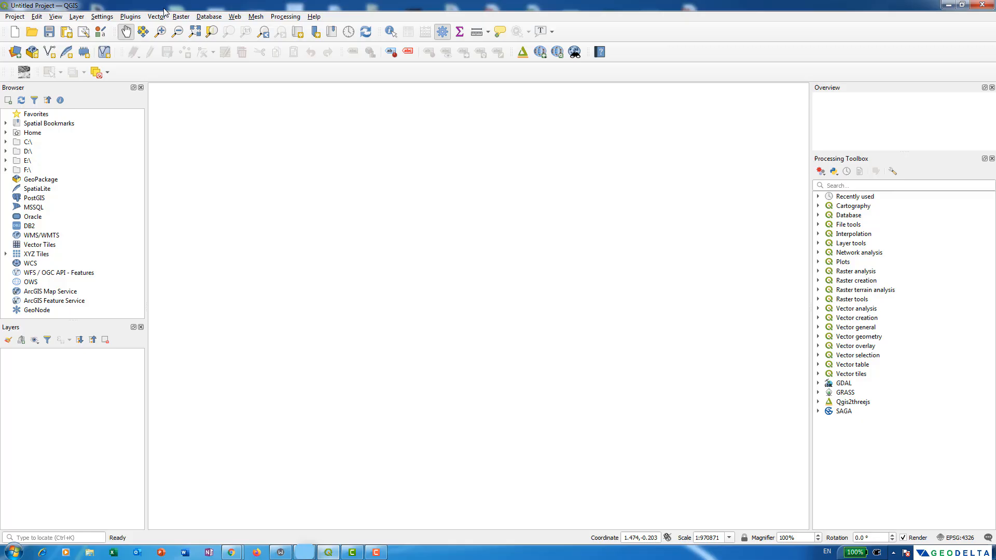
Step: Find 'ORS tools' in the plugin manager and install it
click(131, 16)
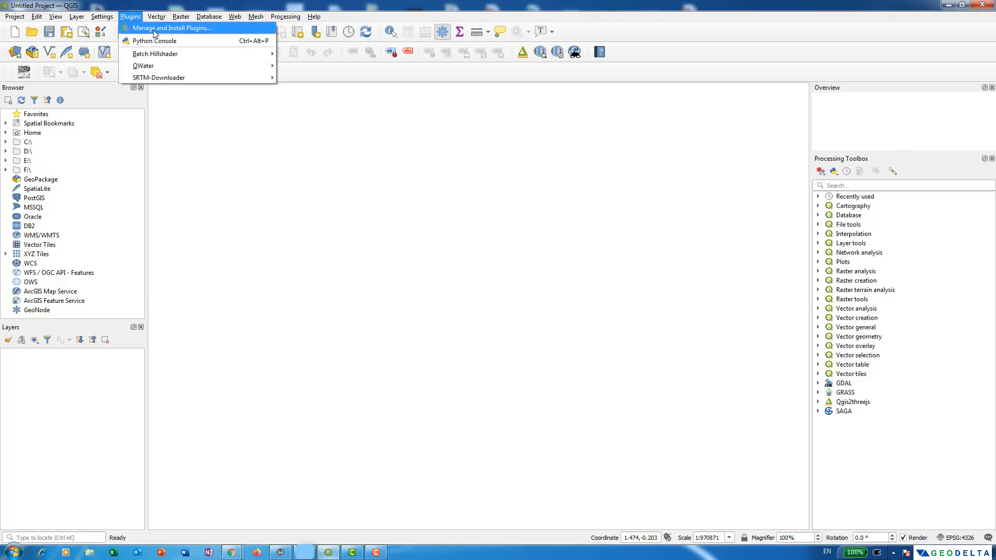
click(170, 27)
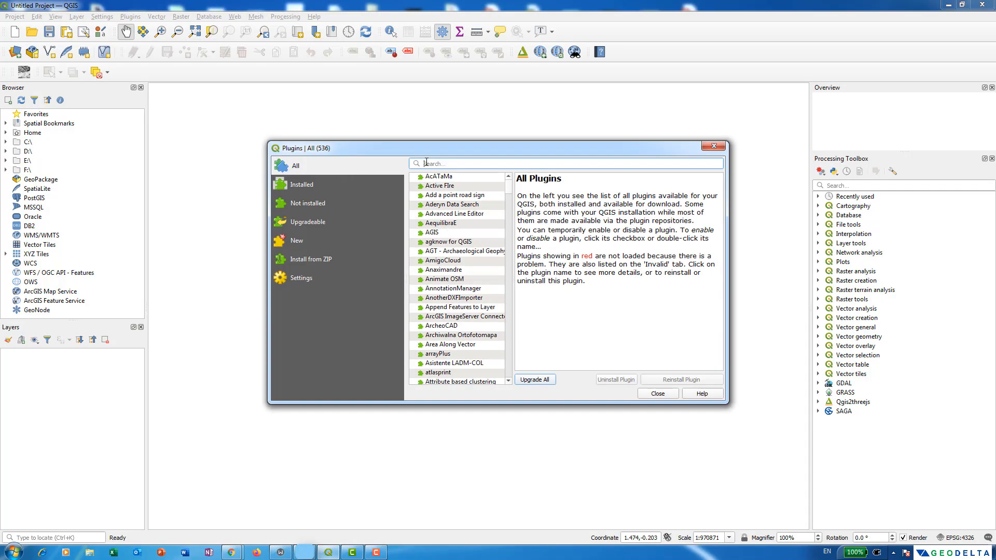
text(ORS tools)
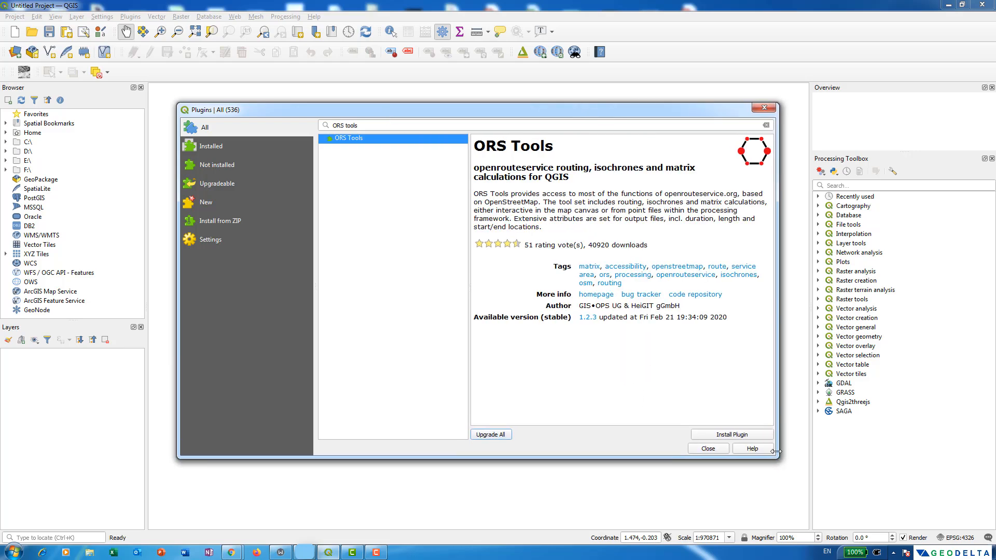
mouse_move(679, 377)
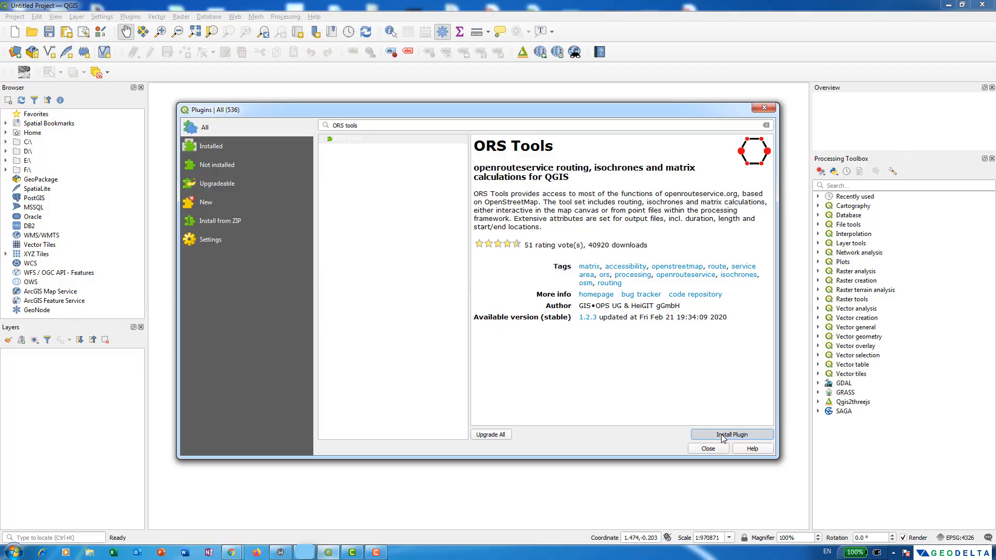
click(730, 435)
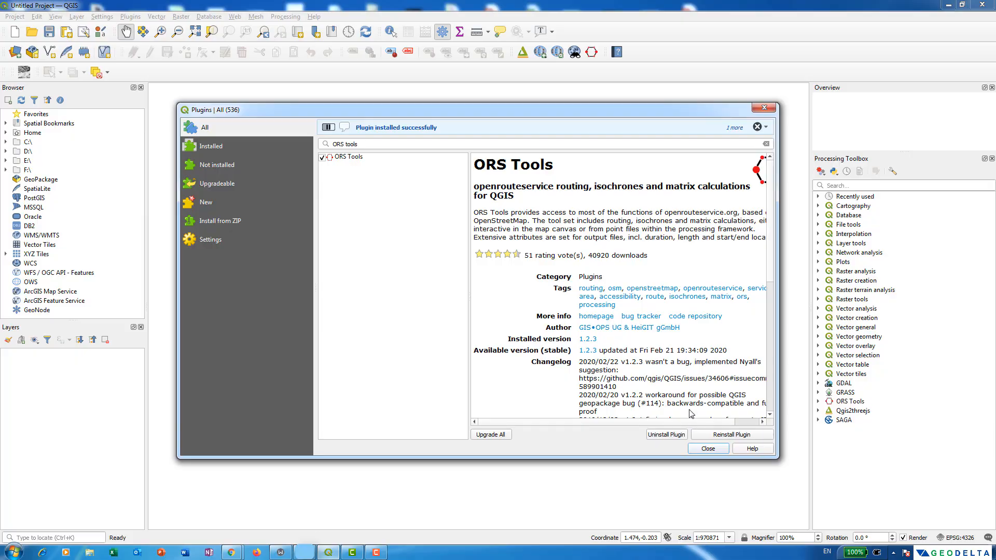
click(707, 449)
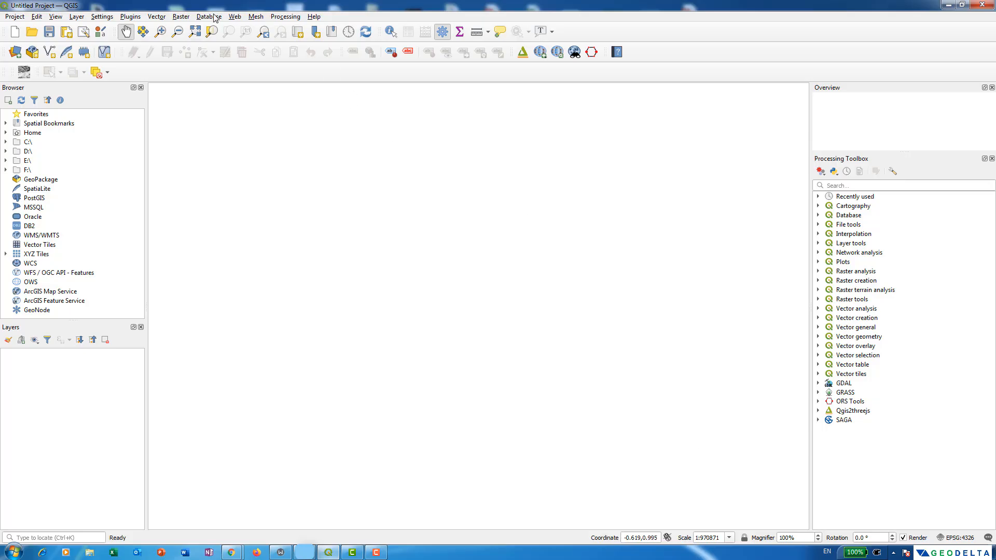
mouse_move(222, 18)
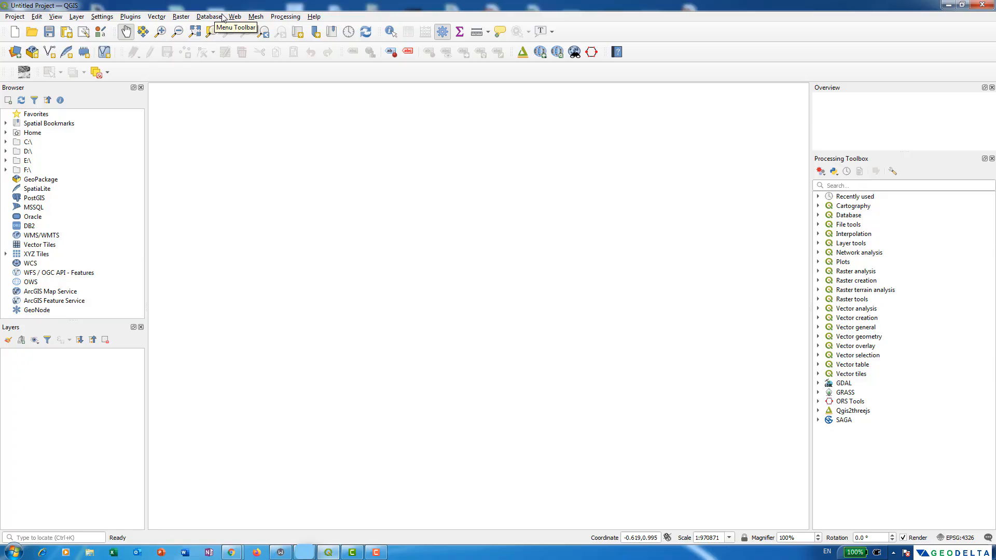
Step: Add the OSM Standard basemap from QuickMapServices over Brussels–Leuven
click(235, 15)
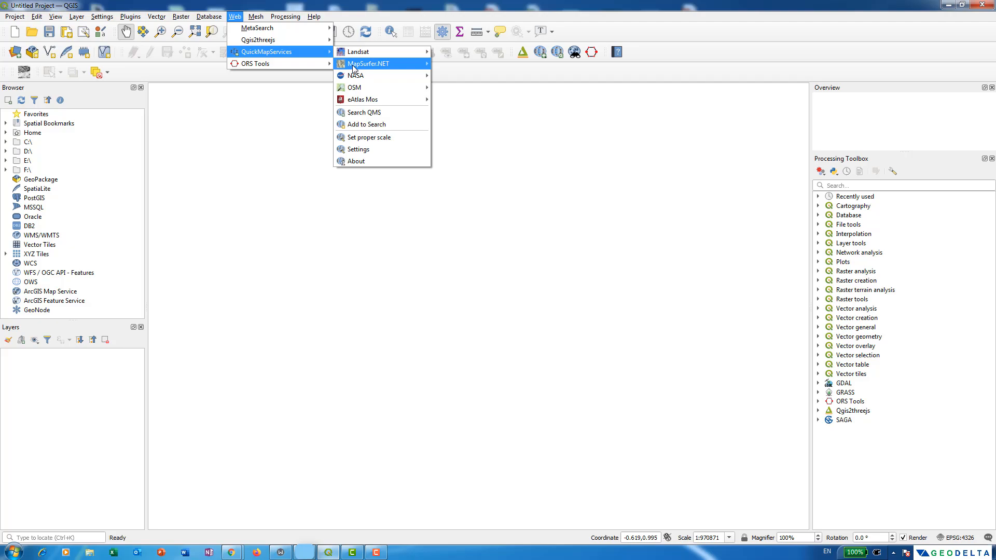
mouse_move(355, 87)
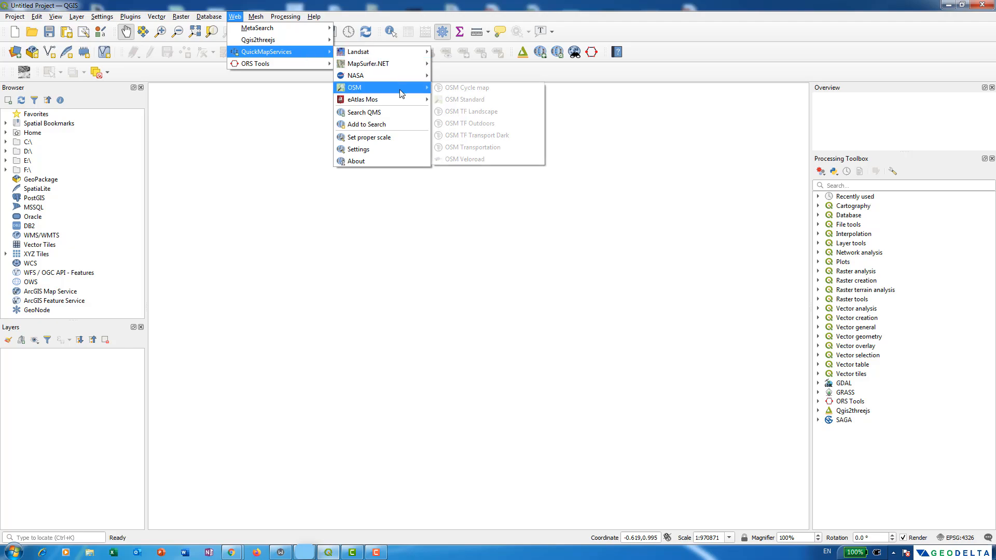
mouse_move(464, 100)
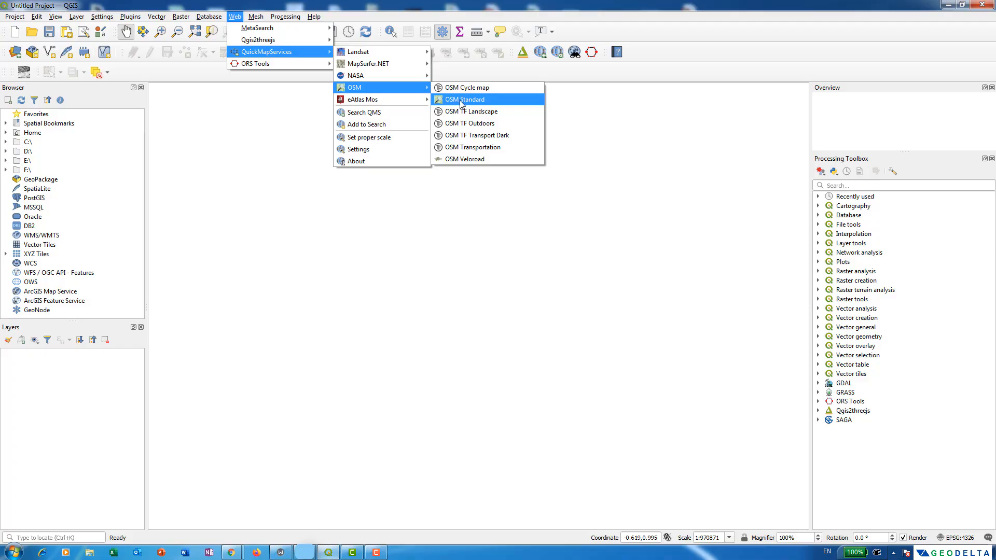
mouse_move(463, 106)
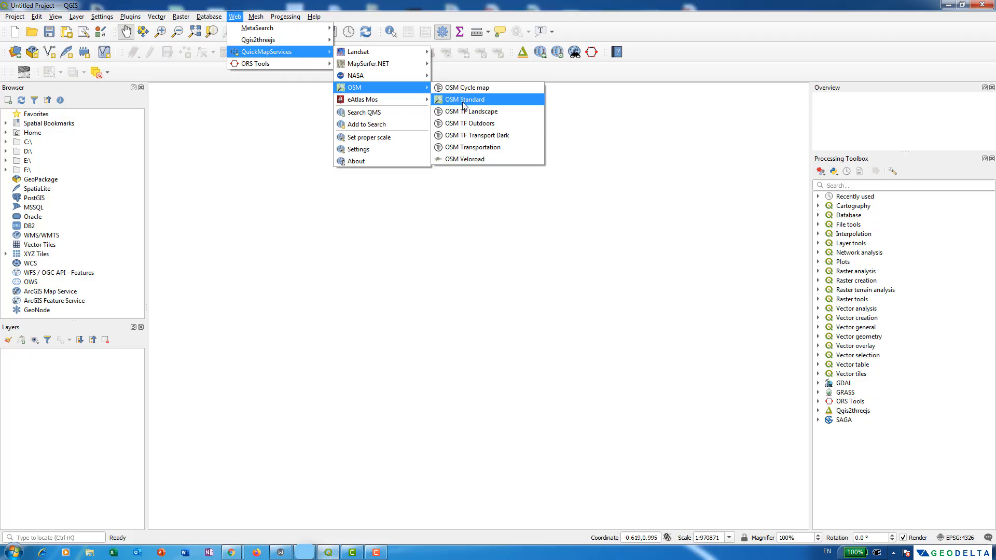
click(131, 16)
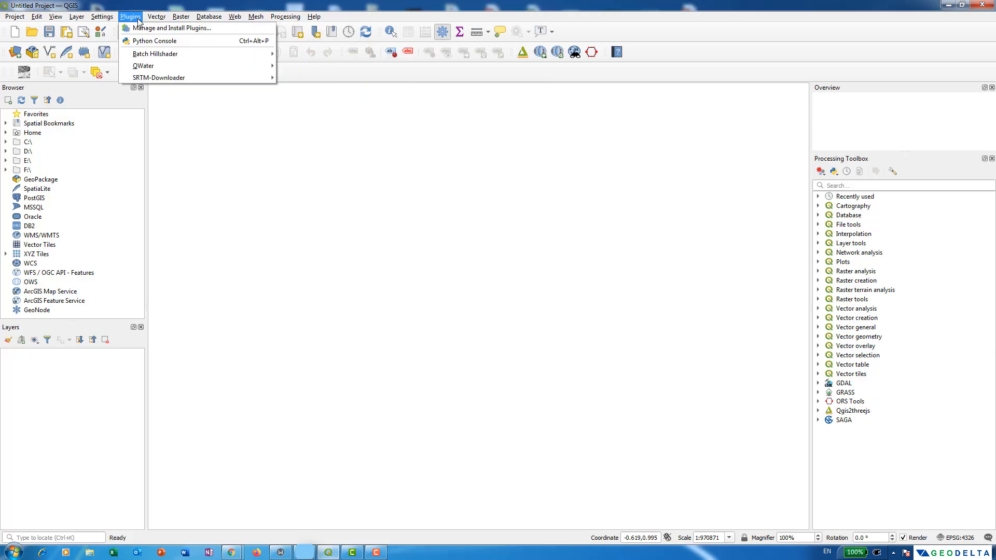
click(255, 16)
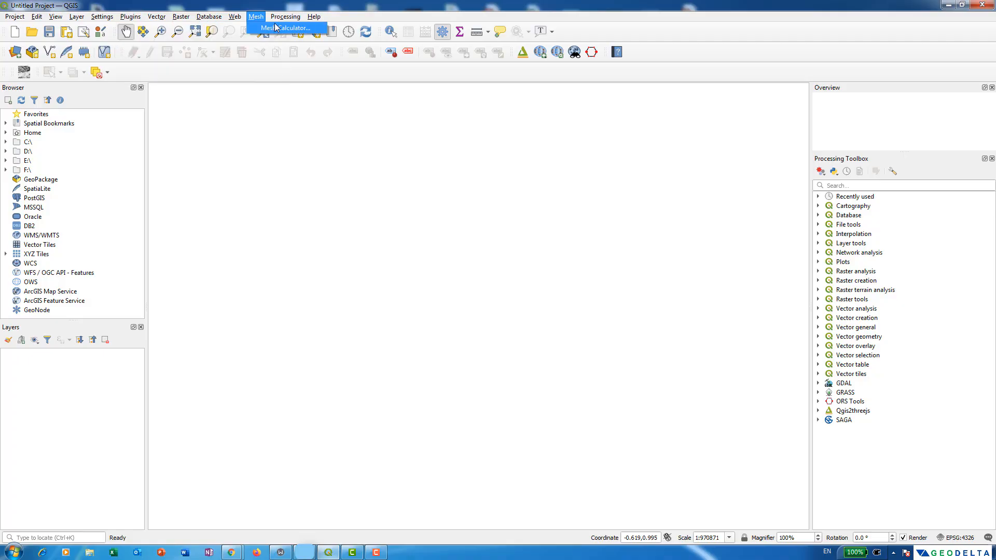
click(234, 15)
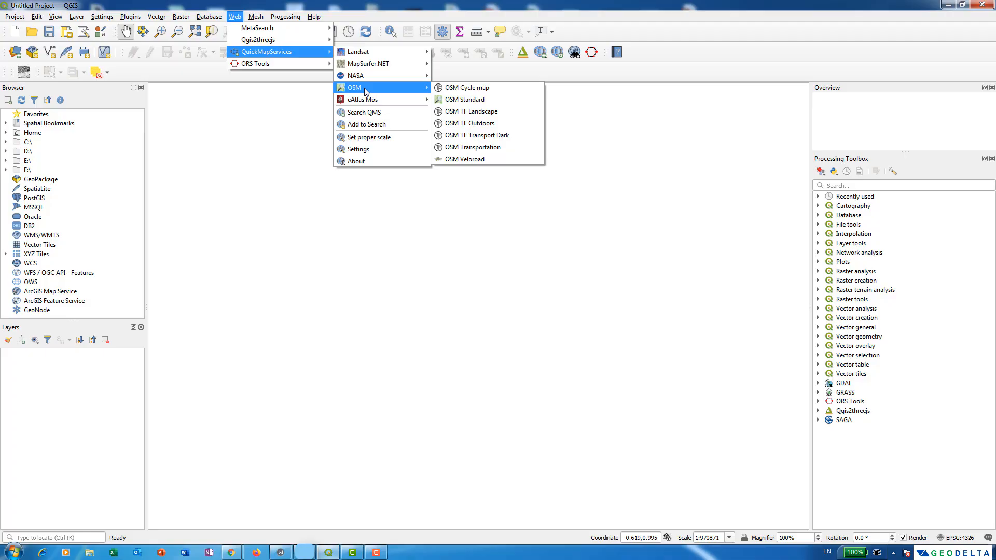
click(465, 99)
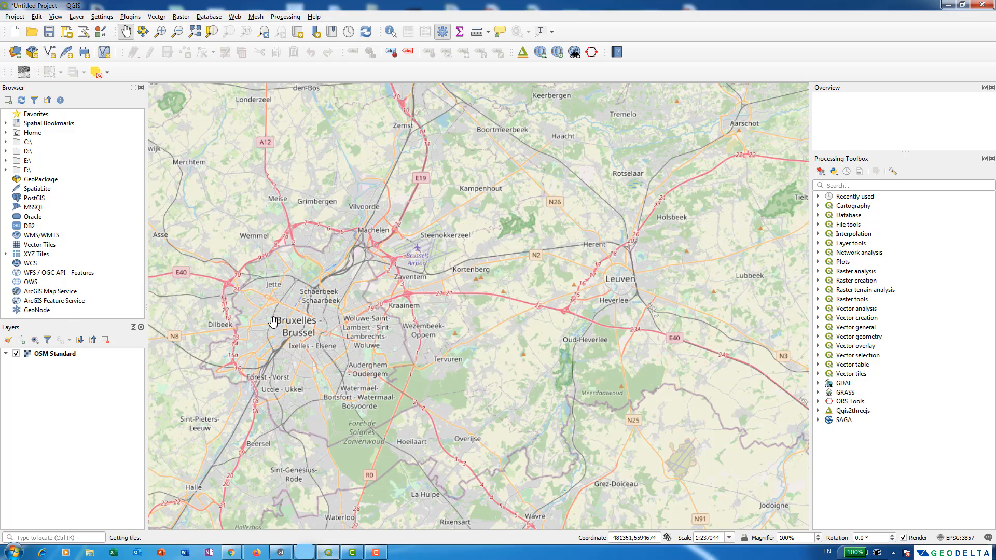
mouse_move(623, 264)
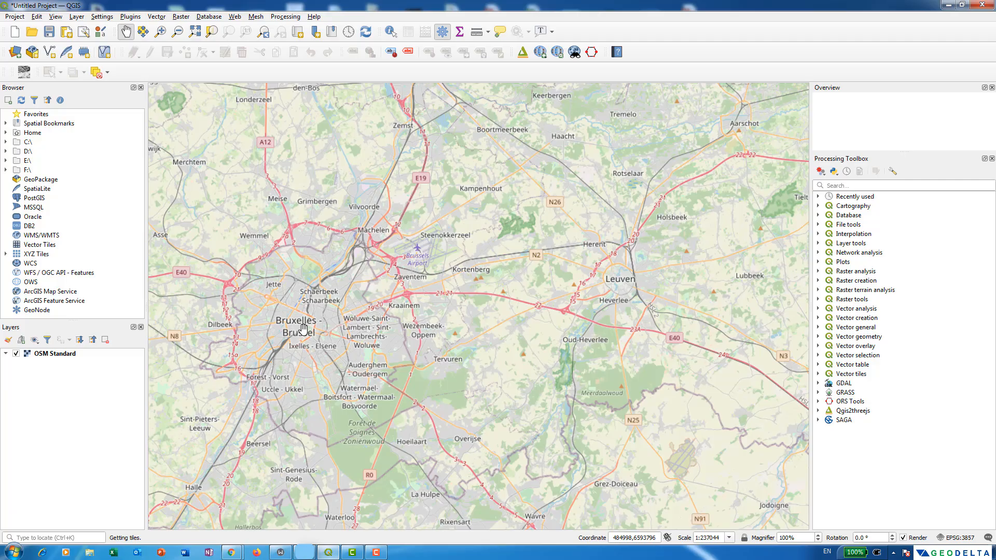
mouse_move(302, 330)
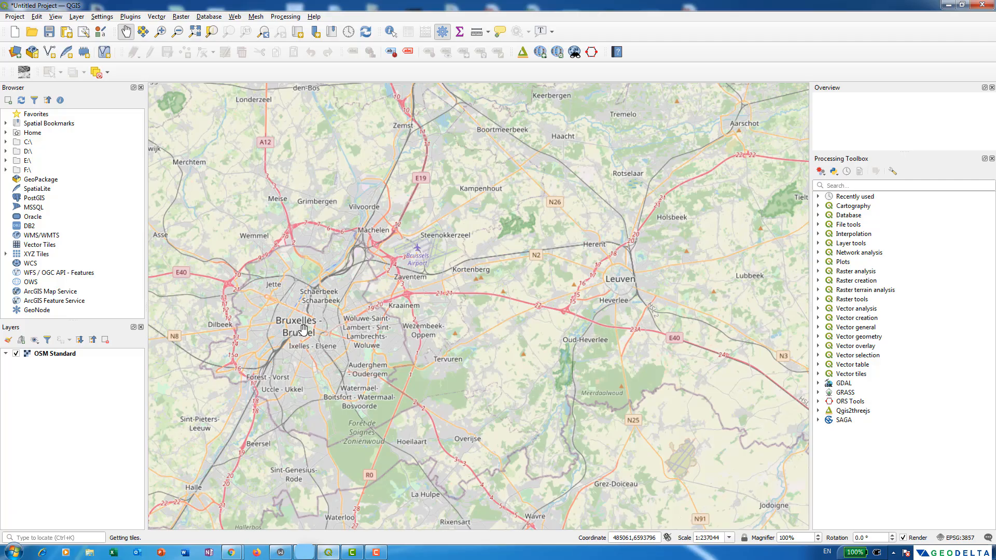
mouse_move(624, 282)
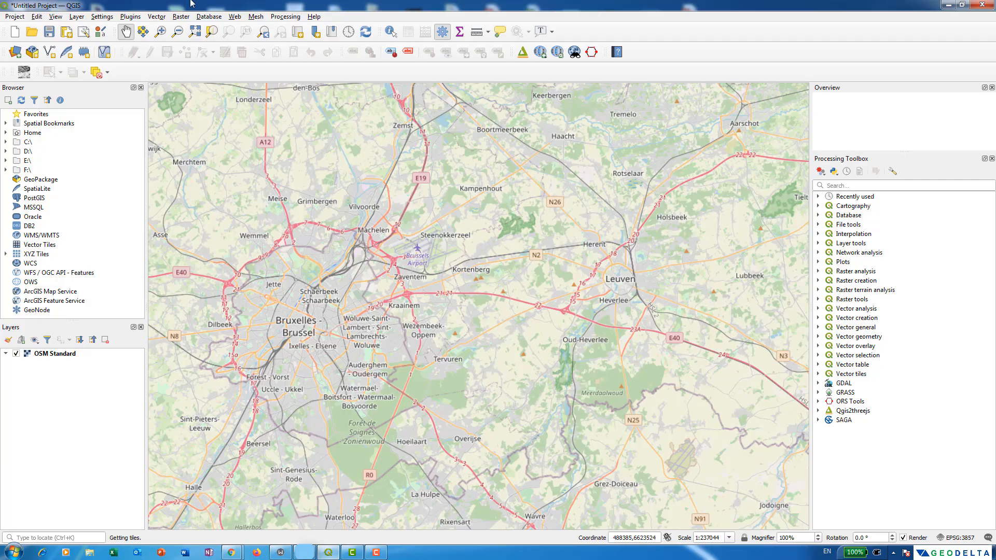
Step: Launch the ORS Tools routing window and follow its Sign Up link to openrouteservice
click(234, 16)
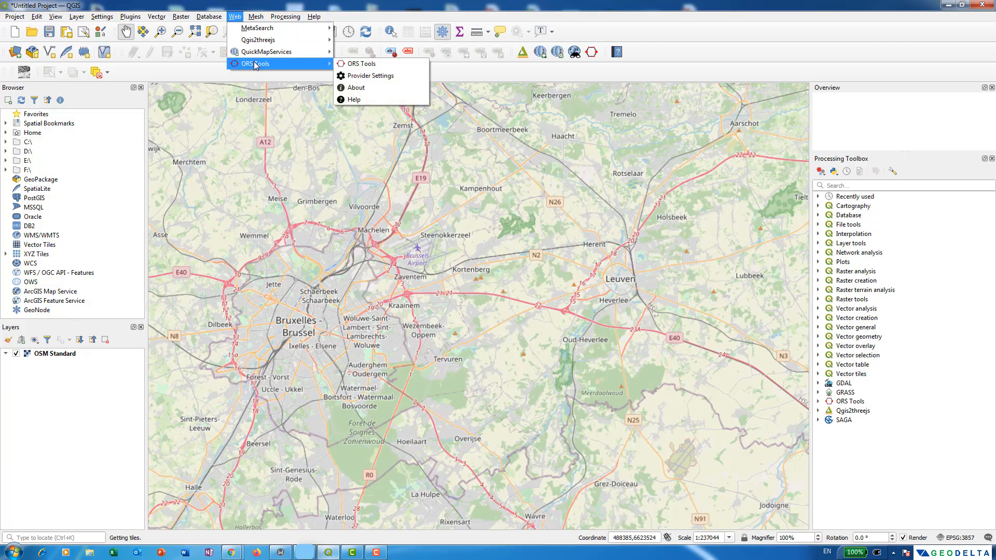
mouse_move(361, 63)
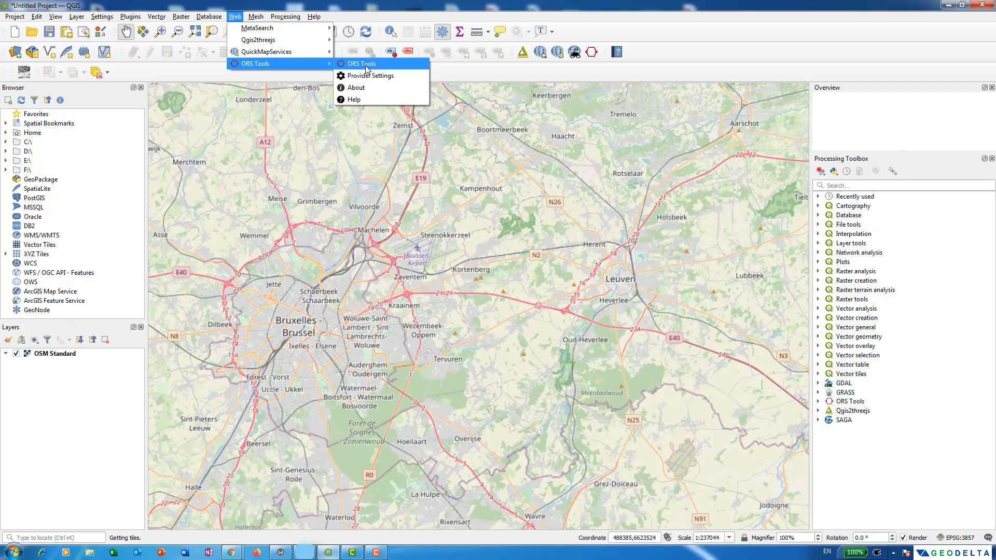
click(360, 63)
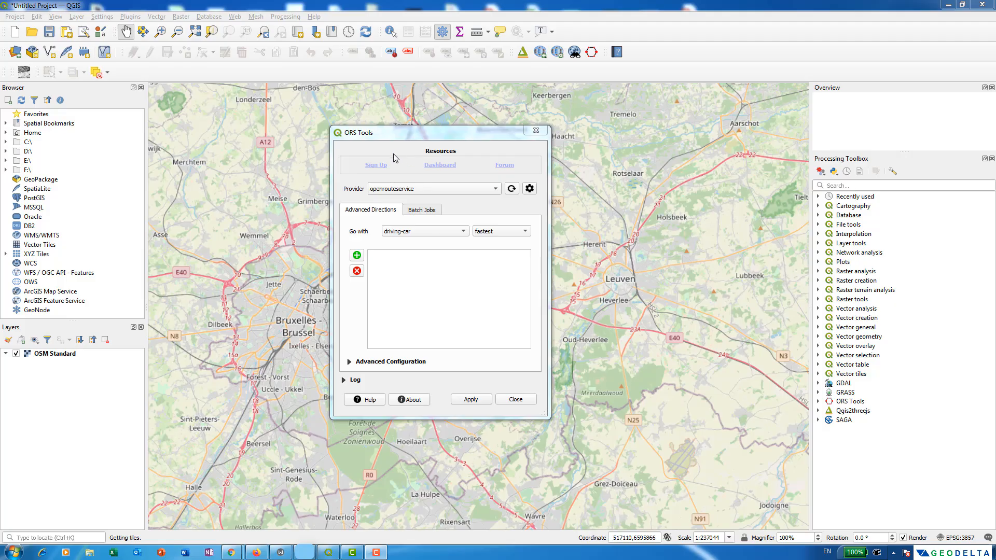
mouse_move(413, 203)
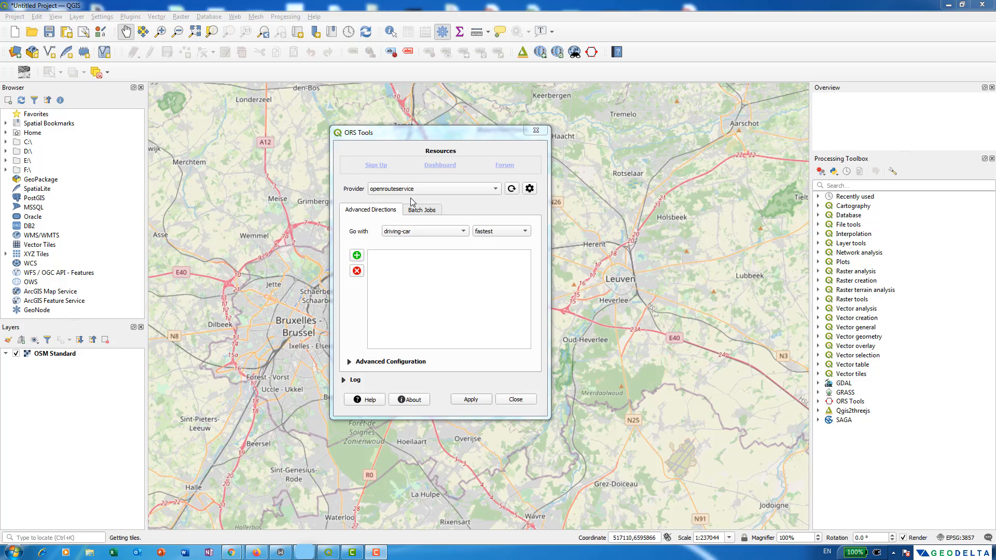
mouse_move(375, 165)
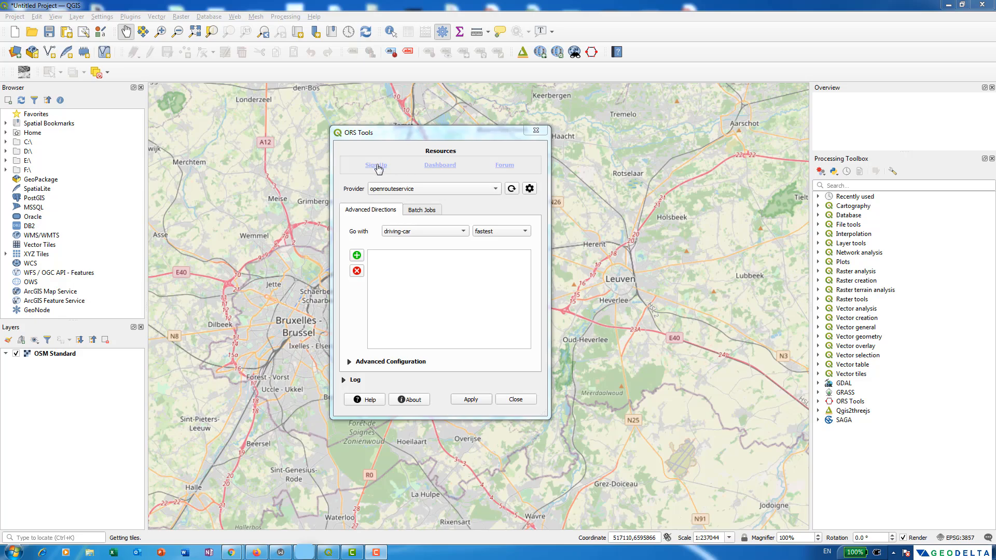
click(375, 165)
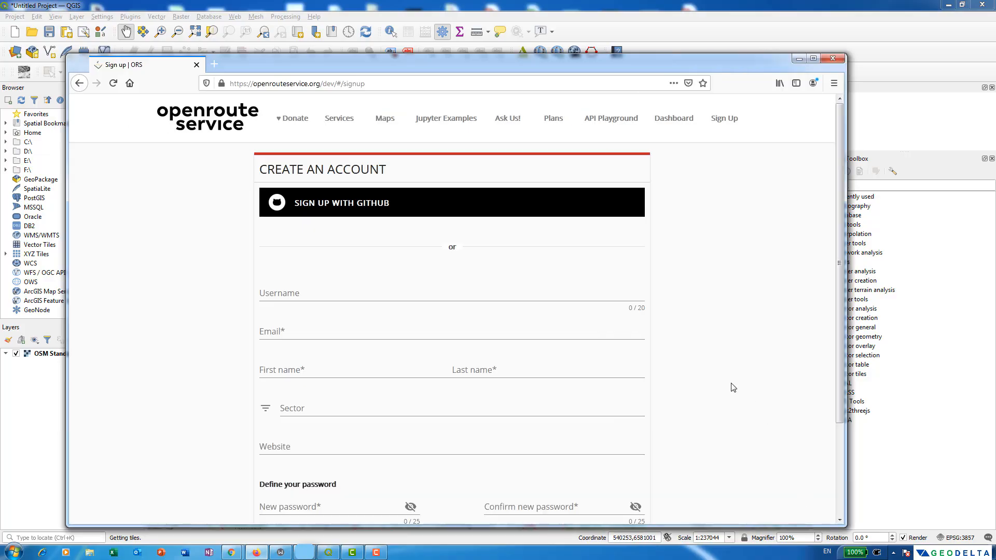
Step: Review the Create an Account form and switch to the Sign In page
click(393, 293)
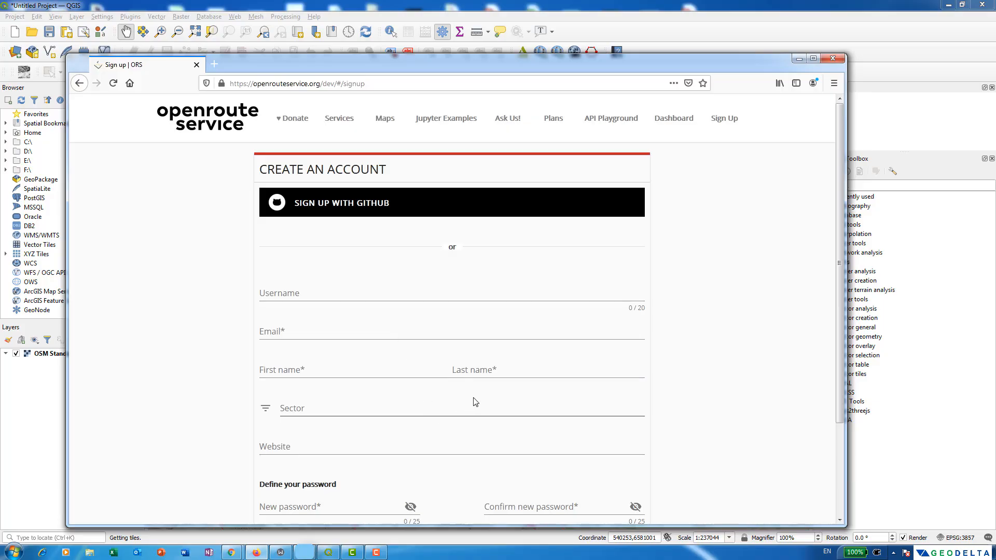
scroll(down, 3)
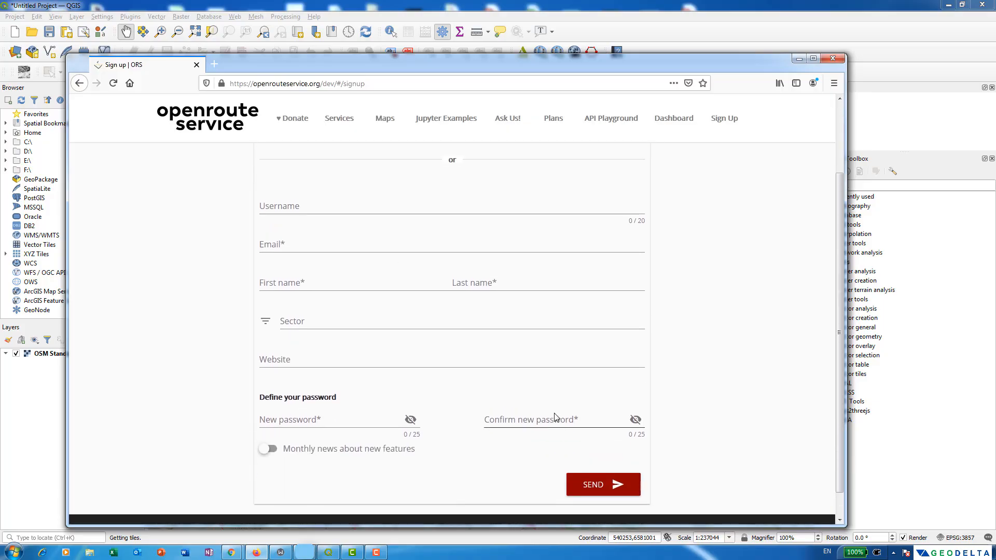
scroll(up, 3)
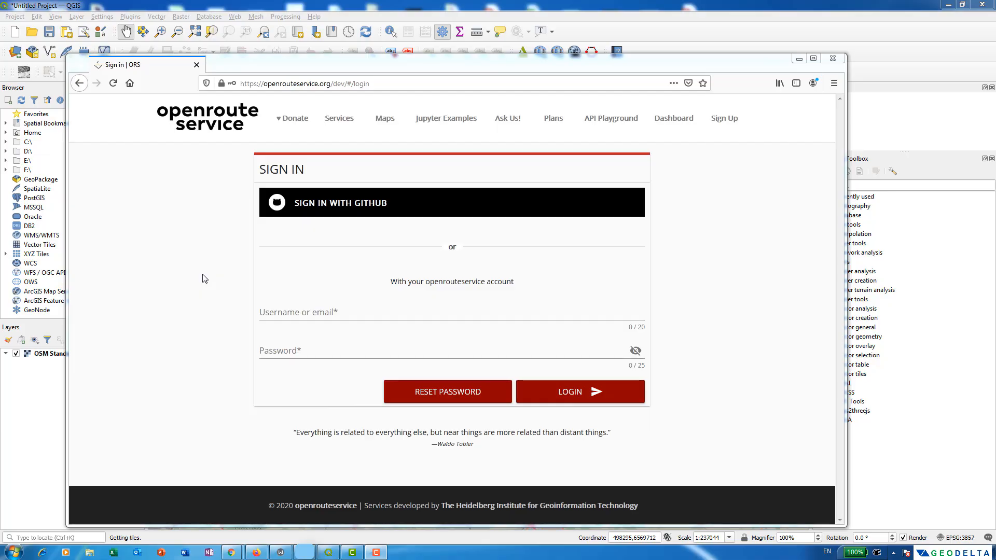
mouse_move(205, 278)
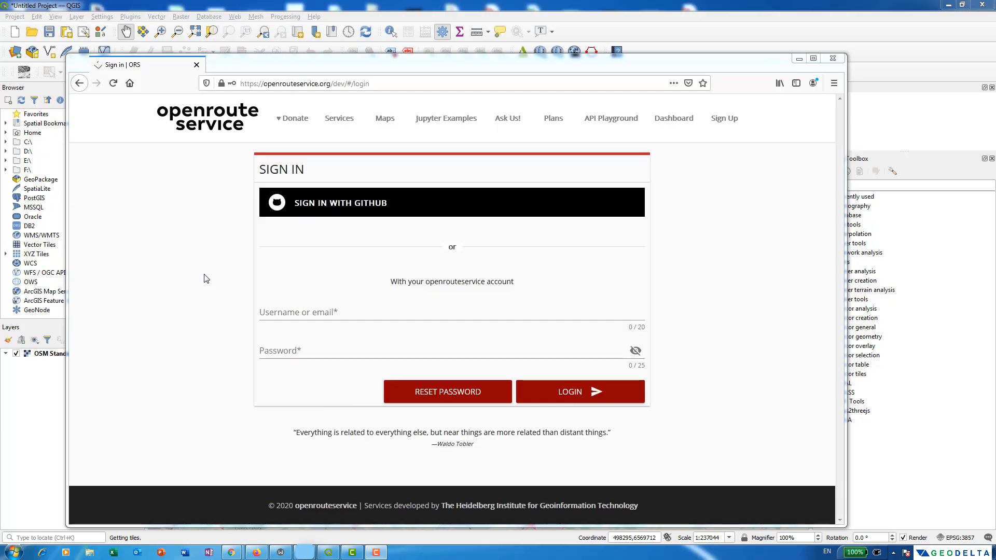
mouse_move(209, 281)
text(geodeltalabs)
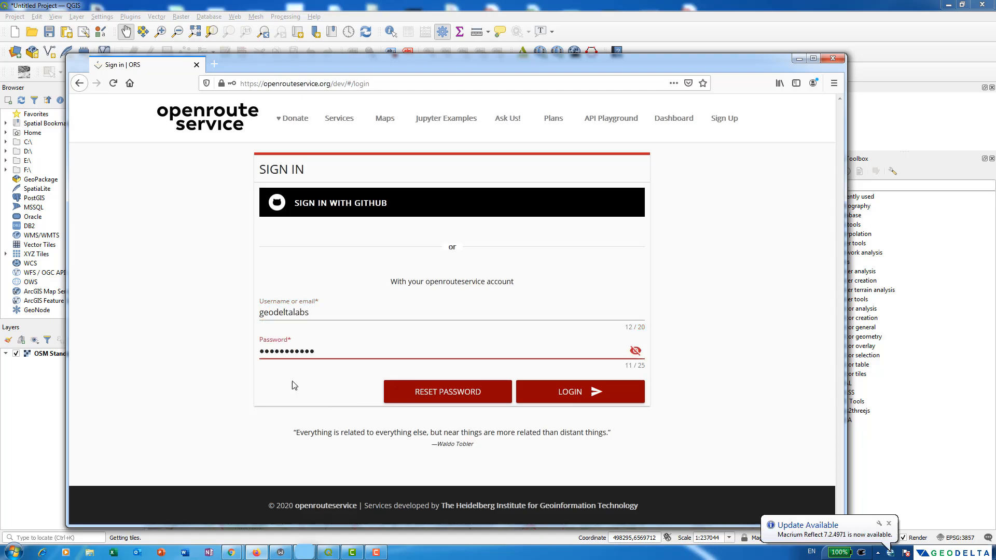
Step: Log in and create a Free API token named 'geodeltalabs'
click(569, 391)
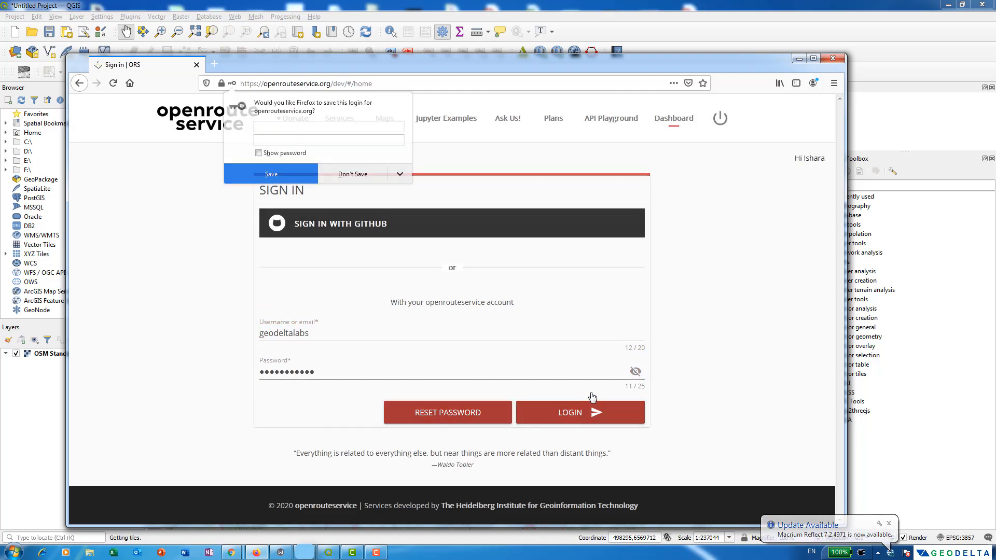
click(570, 412)
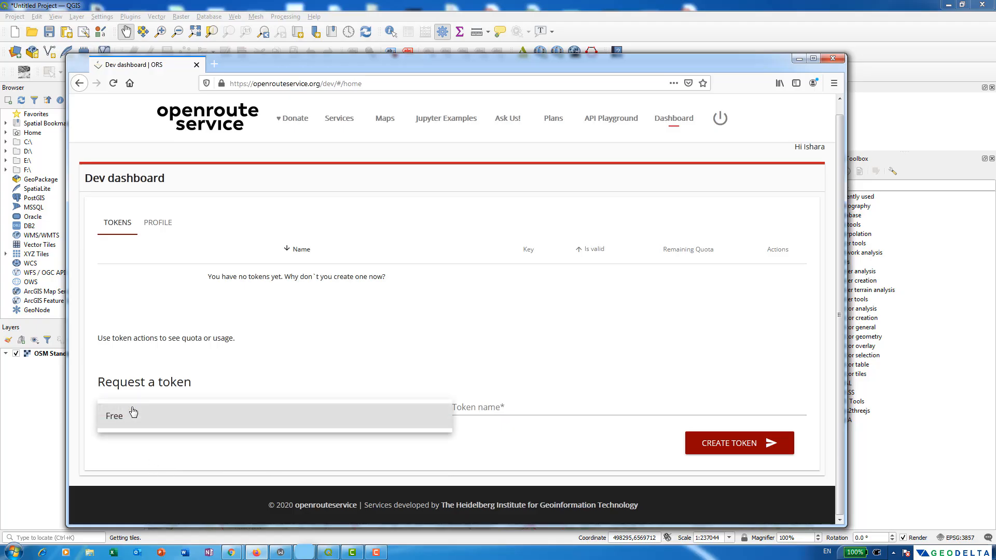
mouse_move(126, 421)
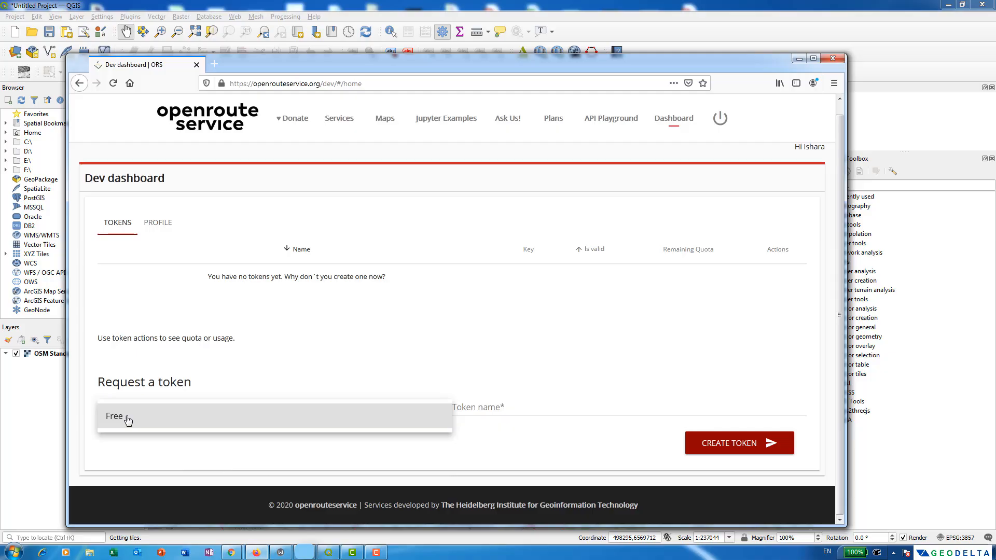
click(114, 416)
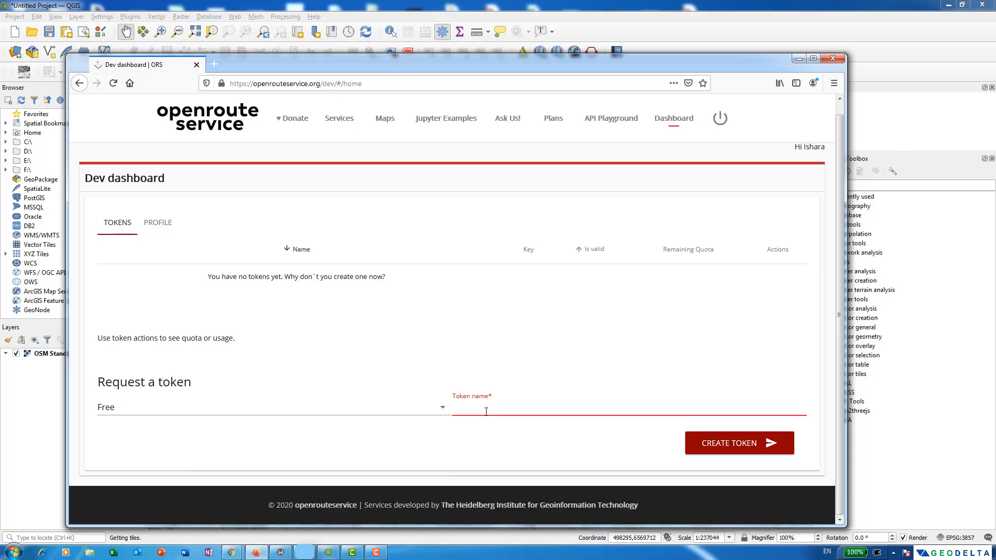
text(geodeltalabs)
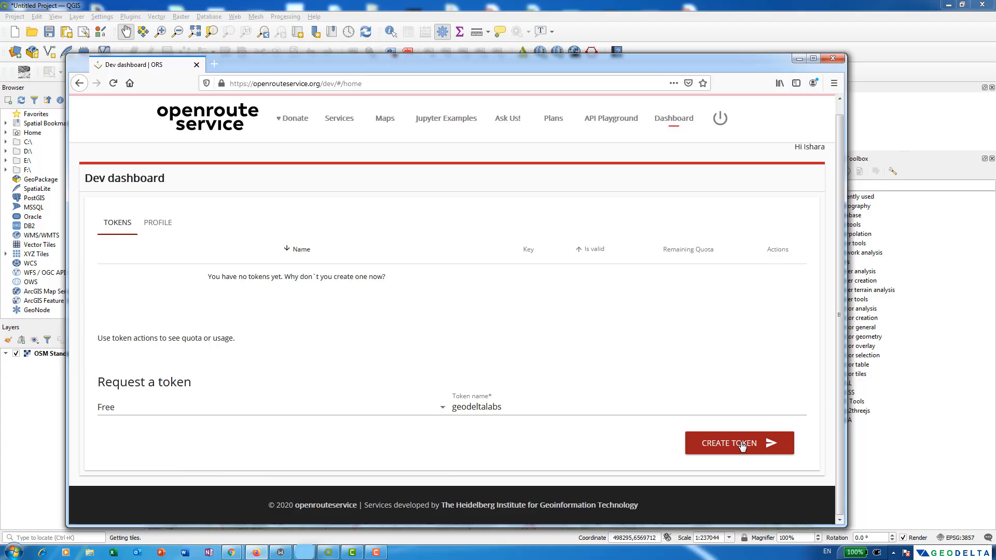
click(739, 443)
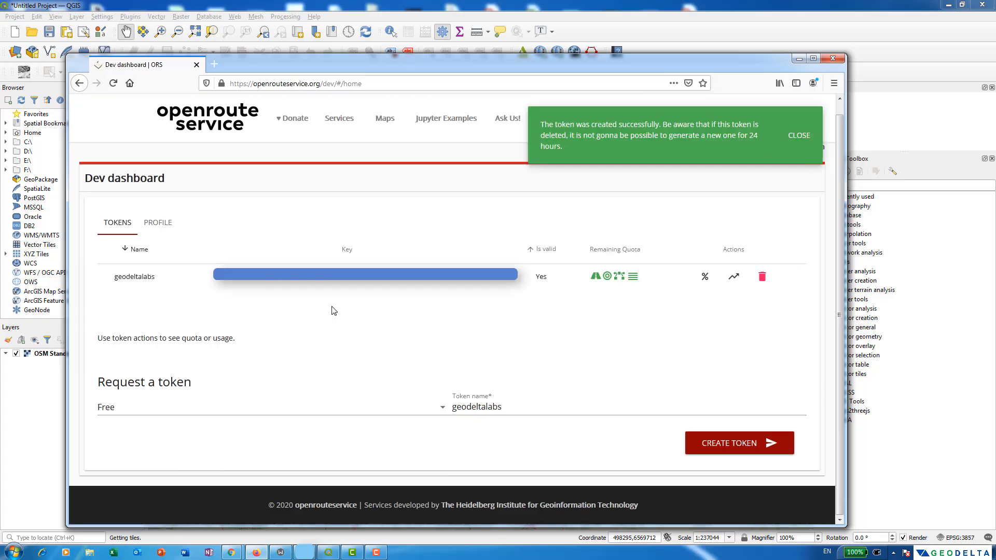
Step: Dismiss the success notice and copy the geodeltalabs token key
click(799, 135)
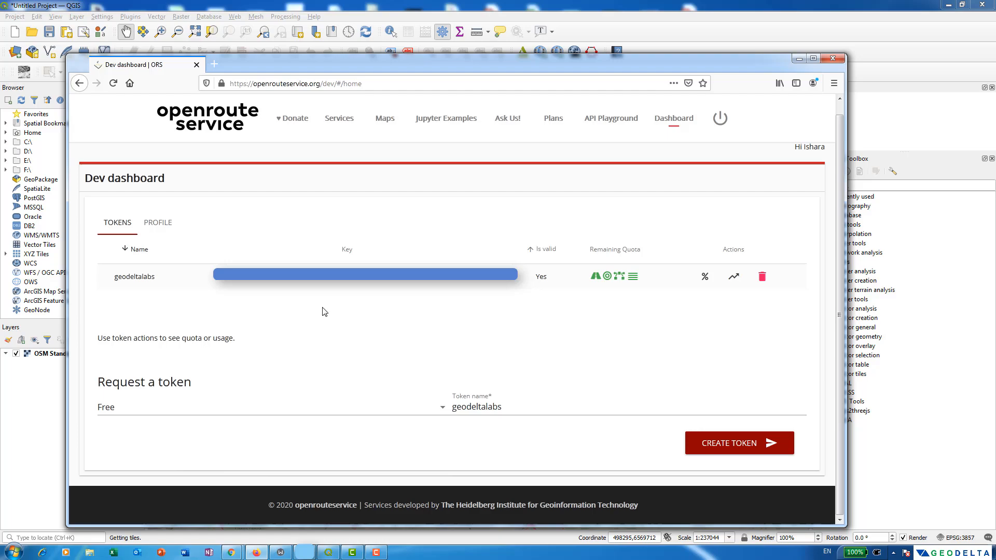
mouse_move(329, 307)
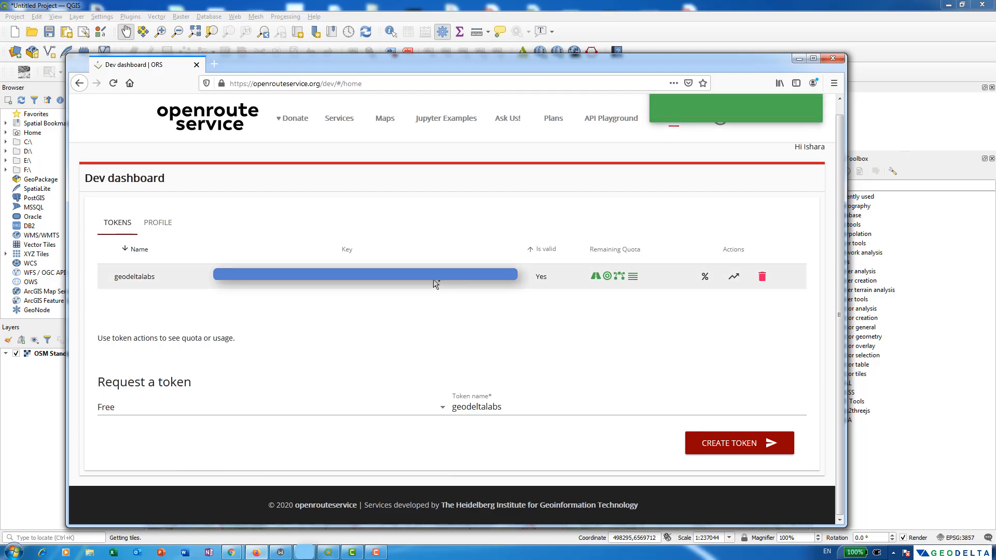
click(365, 276)
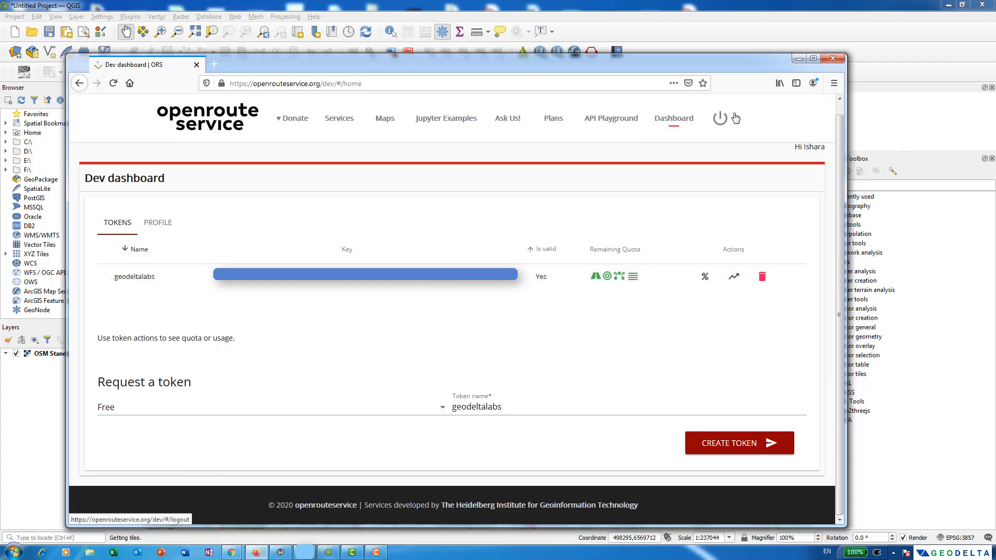
mouse_move(412, 296)
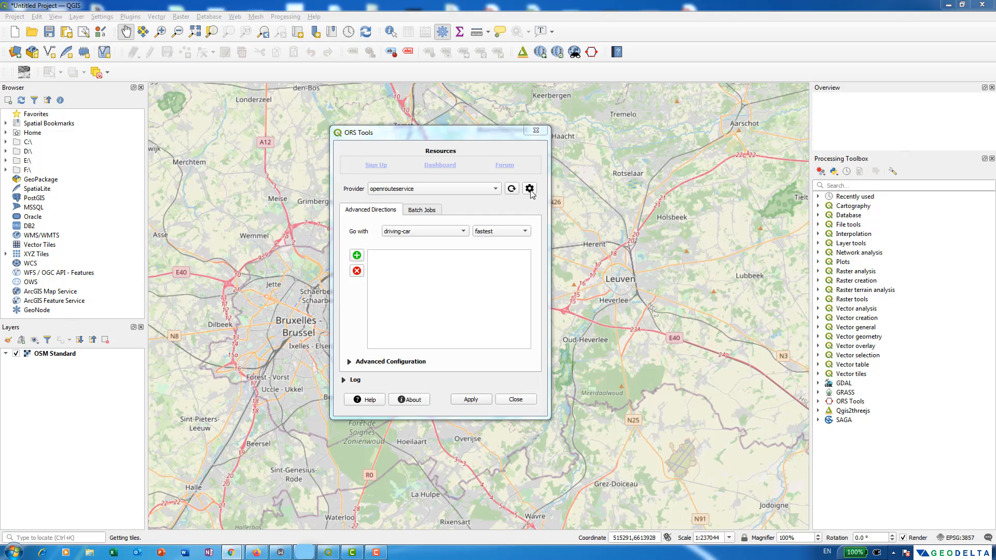
Step: Paste the key into the openrouteservice provider's API Key and save it
click(529, 189)
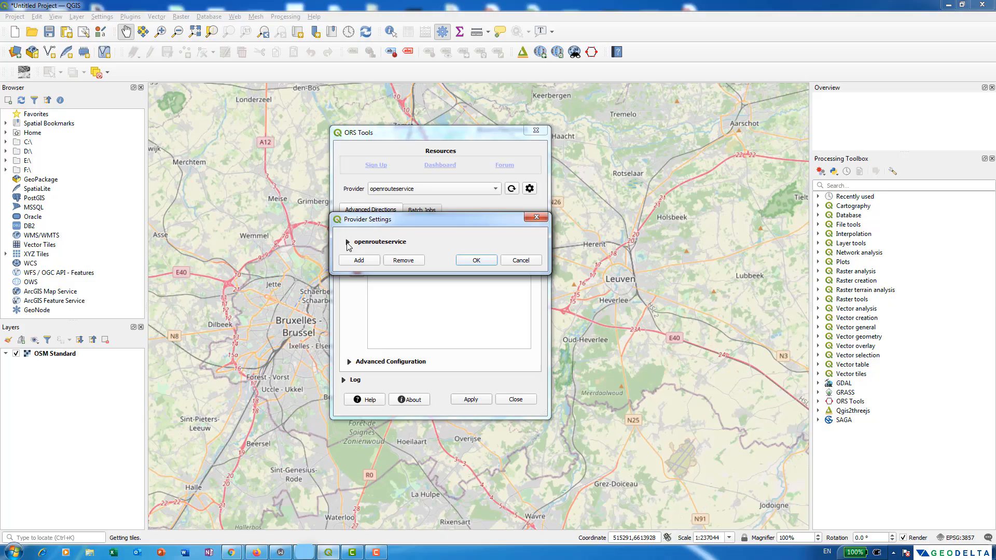
click(349, 242)
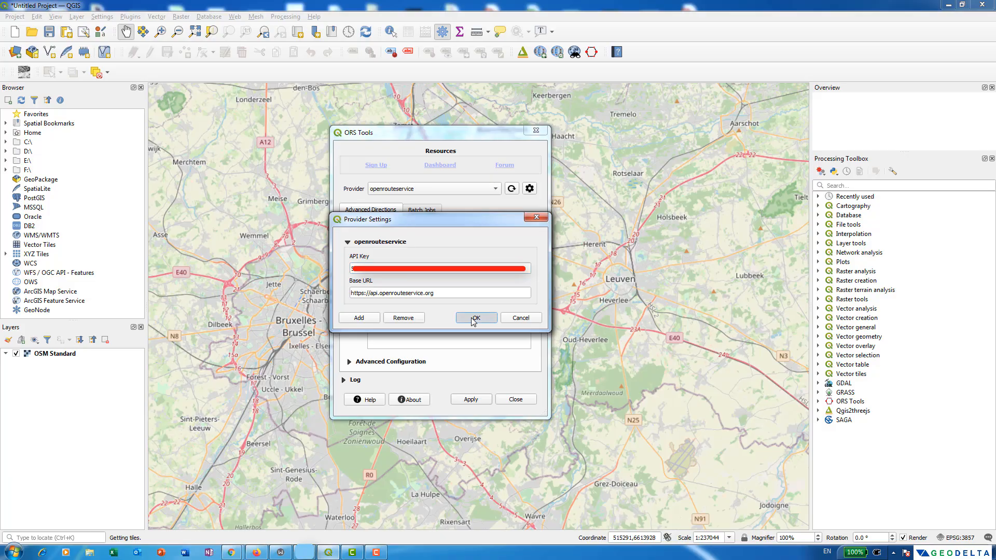
click(476, 317)
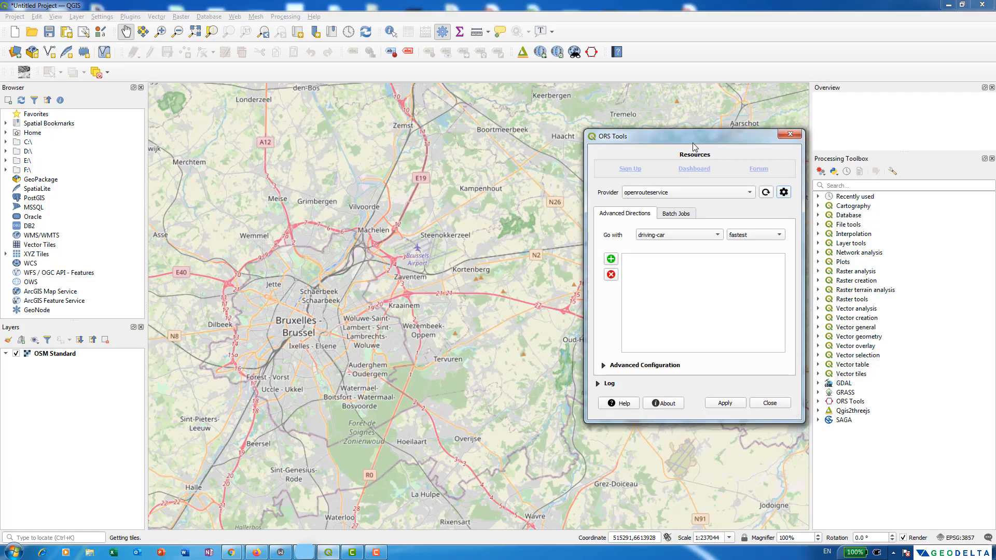
drag(611, 136, 589, 274)
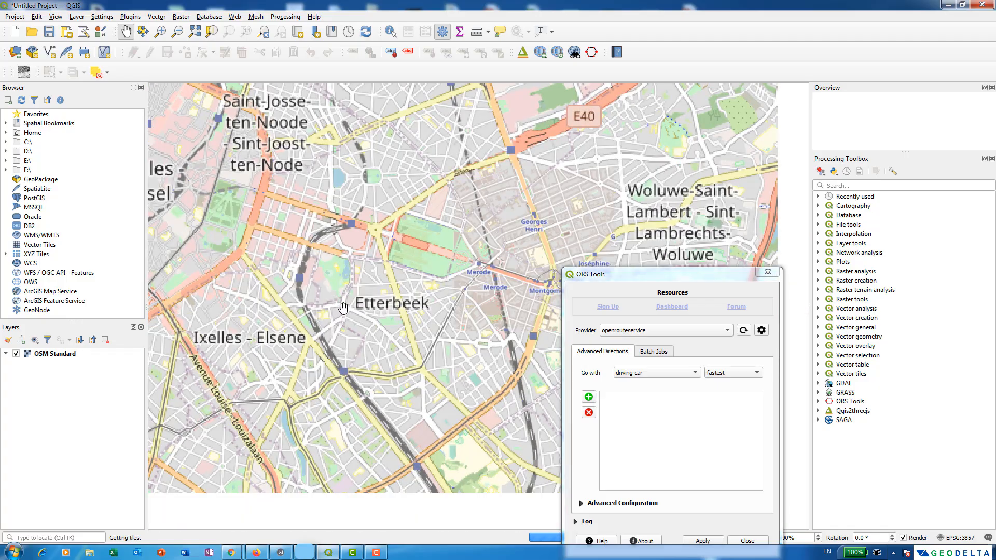
Step: Set the travel mode to driving-car, keeping the fastest preference
scroll(down, 3)
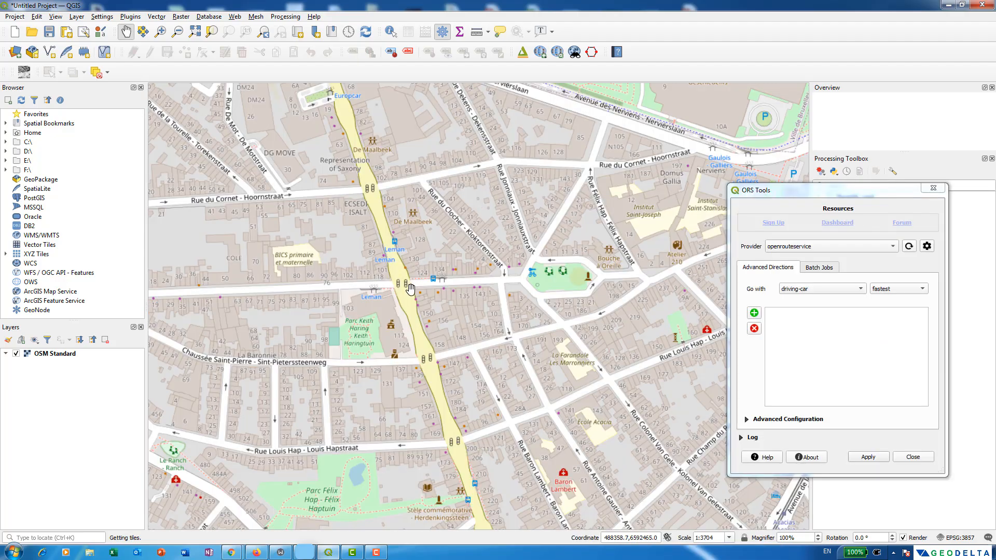
mouse_move(407, 294)
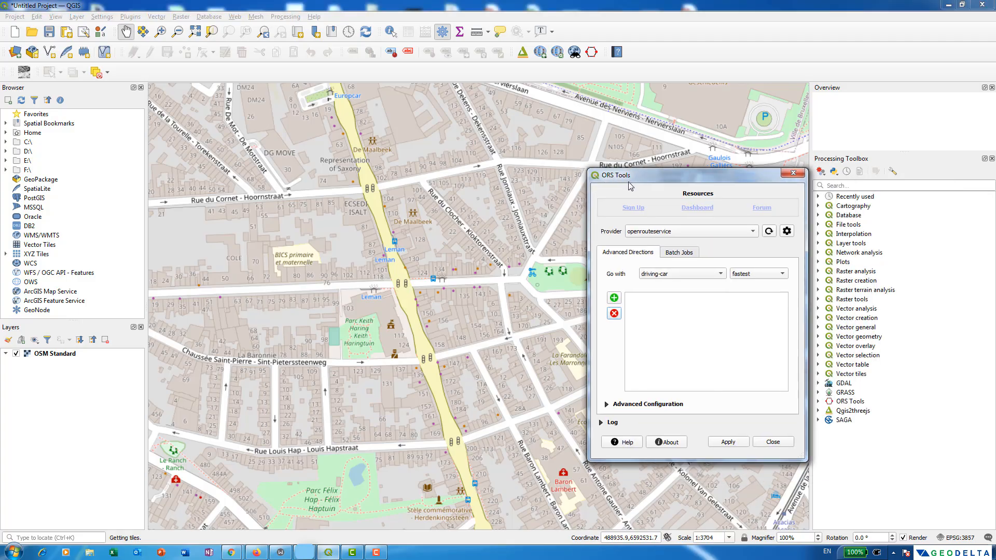
mouse_move(648, 289)
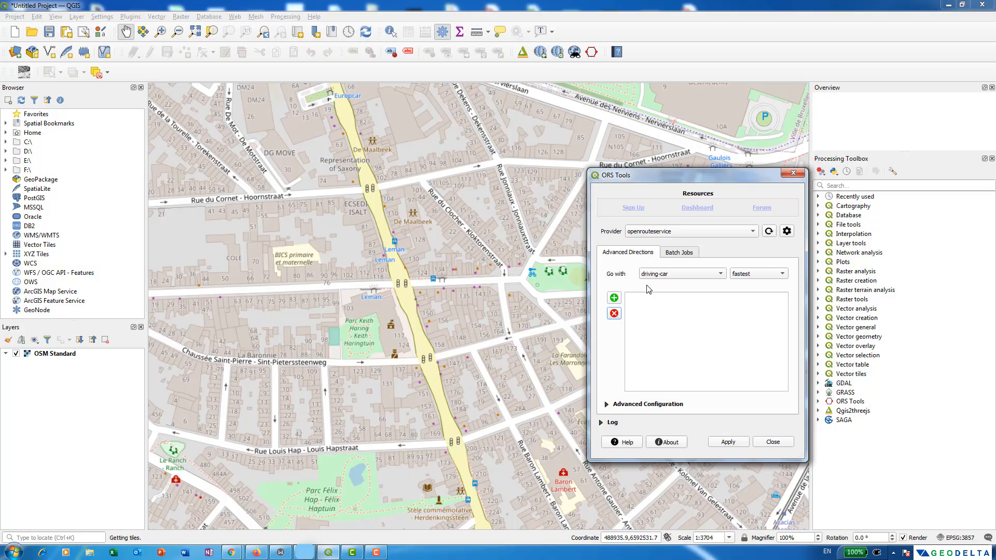
click(681, 274)
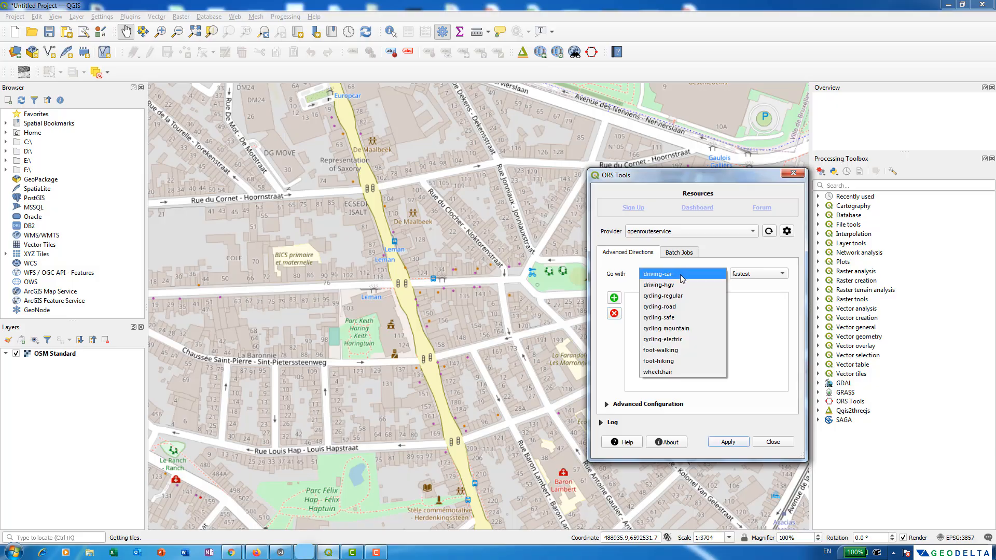
mouse_move(661, 350)
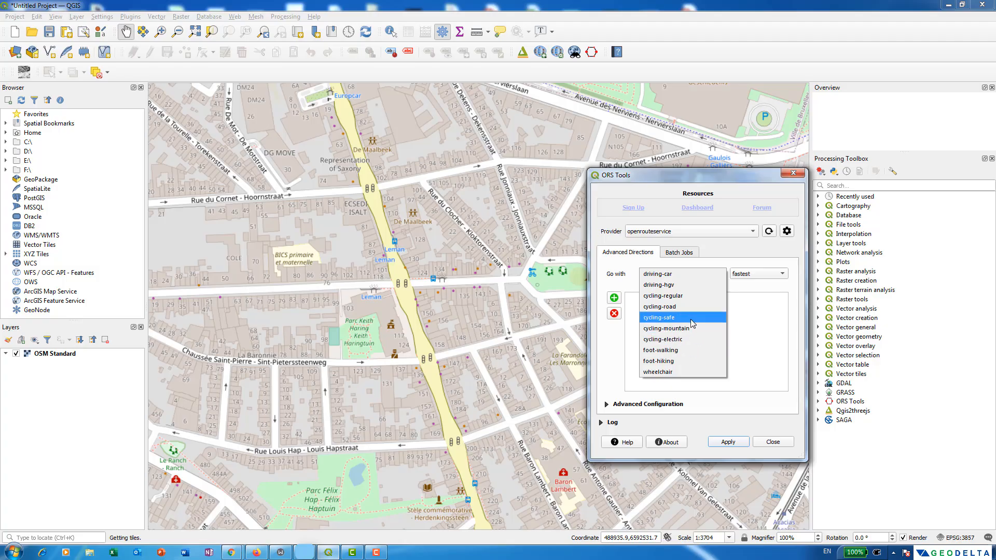
mouse_move(694, 326)
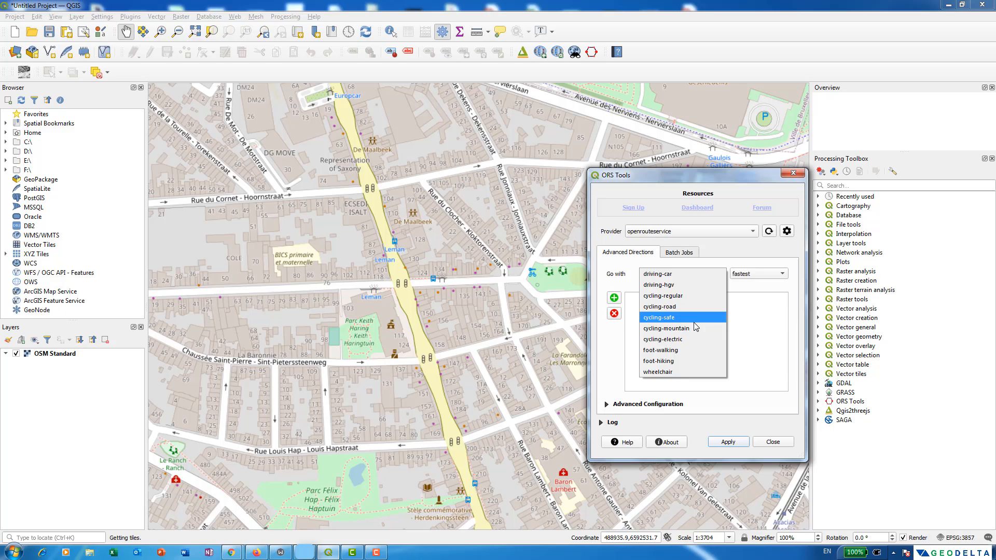
mouse_move(696, 323)
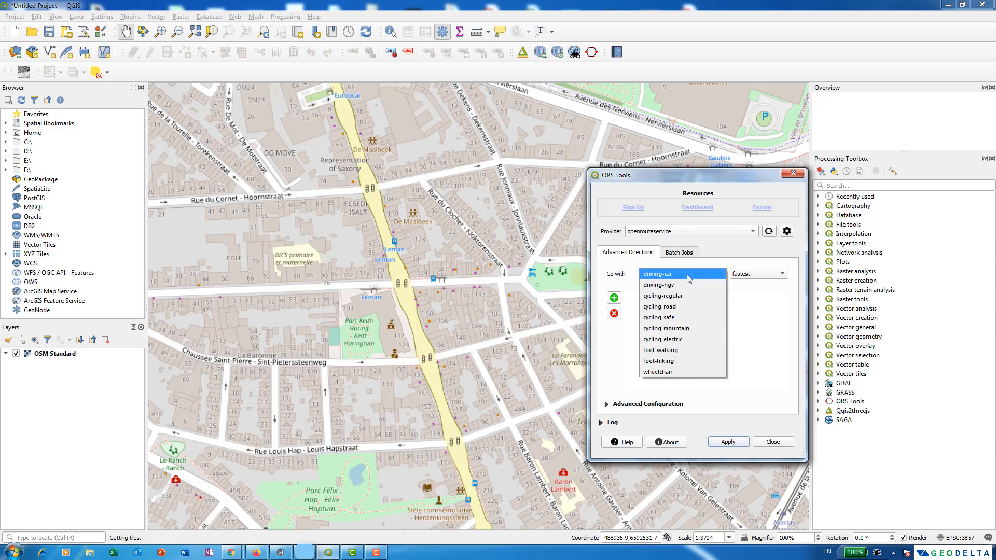
click(783, 274)
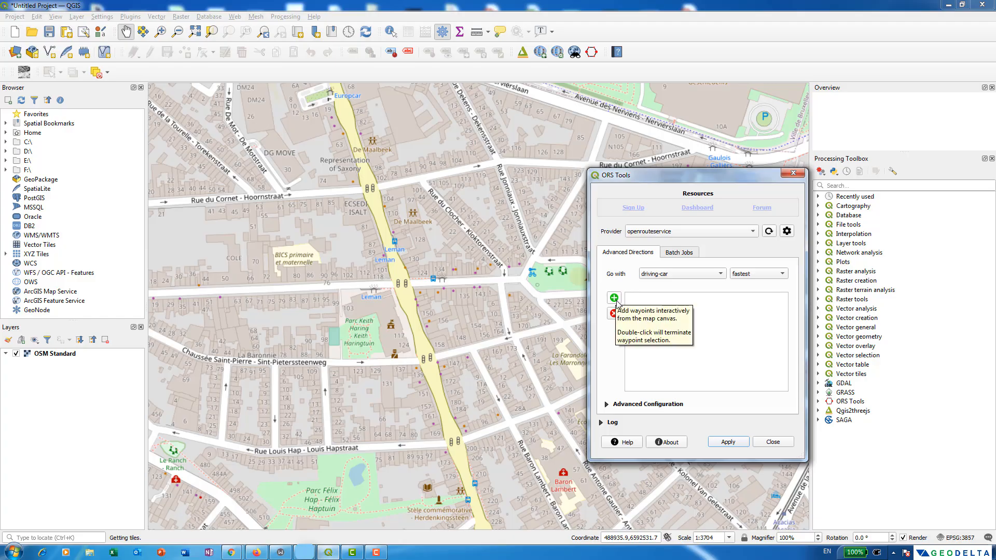
Step: Place three waypoints from Brussels to Leuven on the map for the route
click(773, 442)
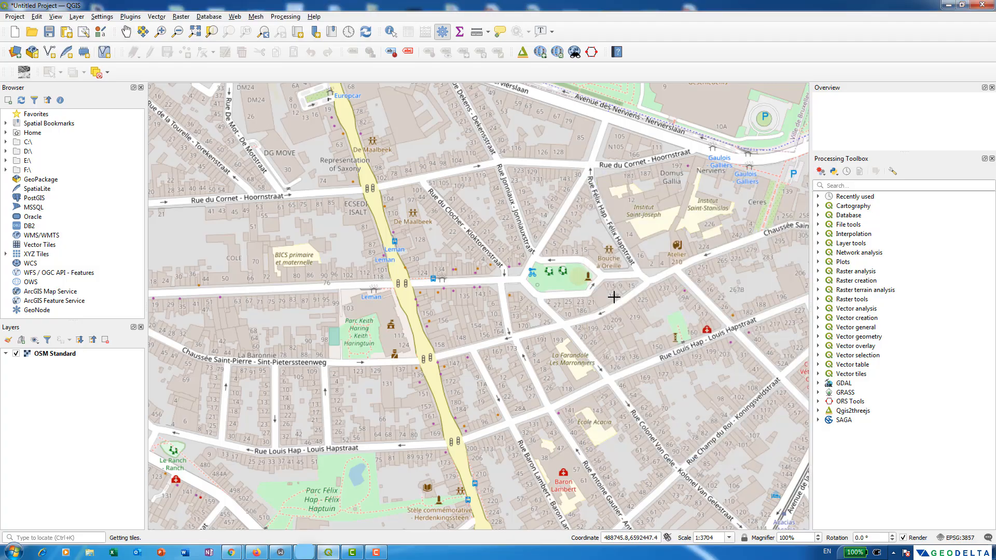
mouse_move(614, 300)
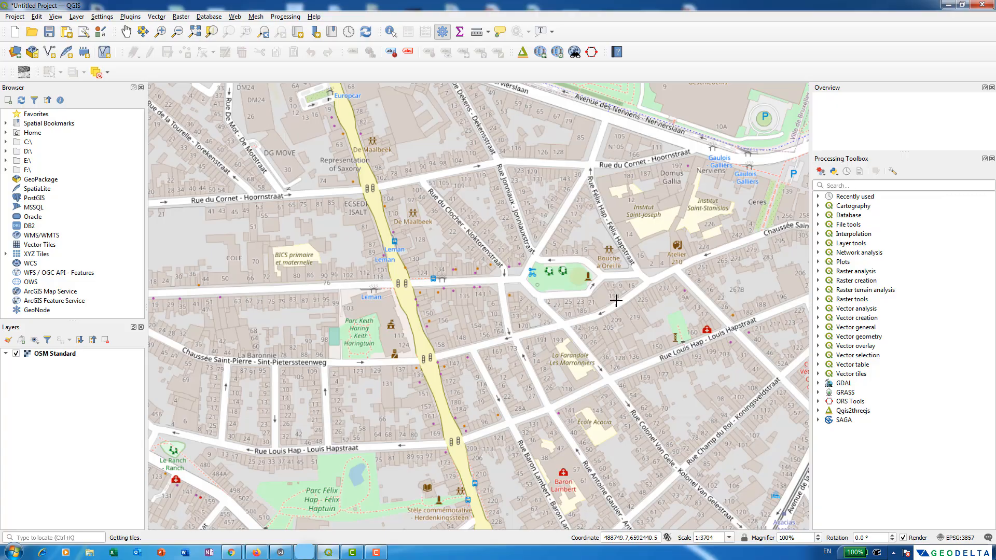
mouse_move(470, 284)
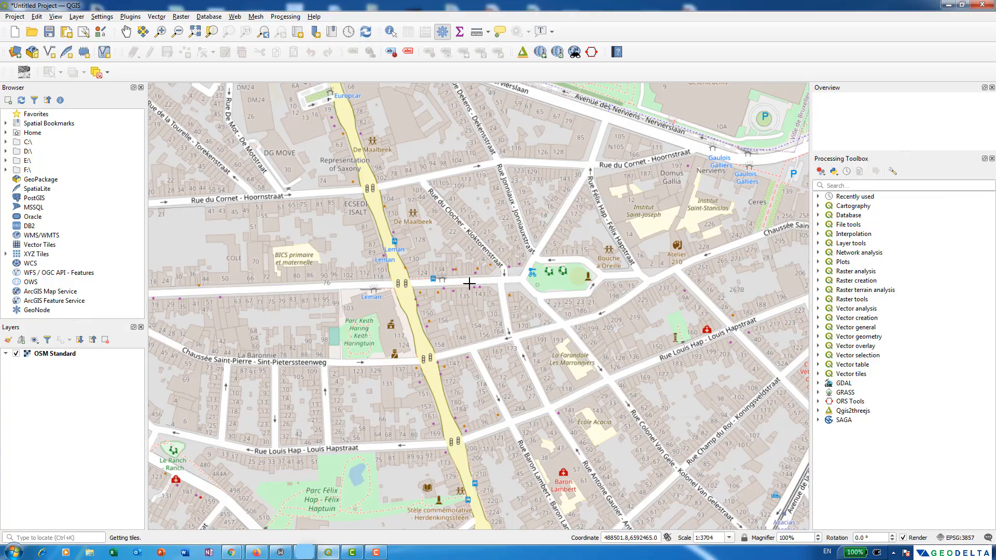
mouse_move(399, 281)
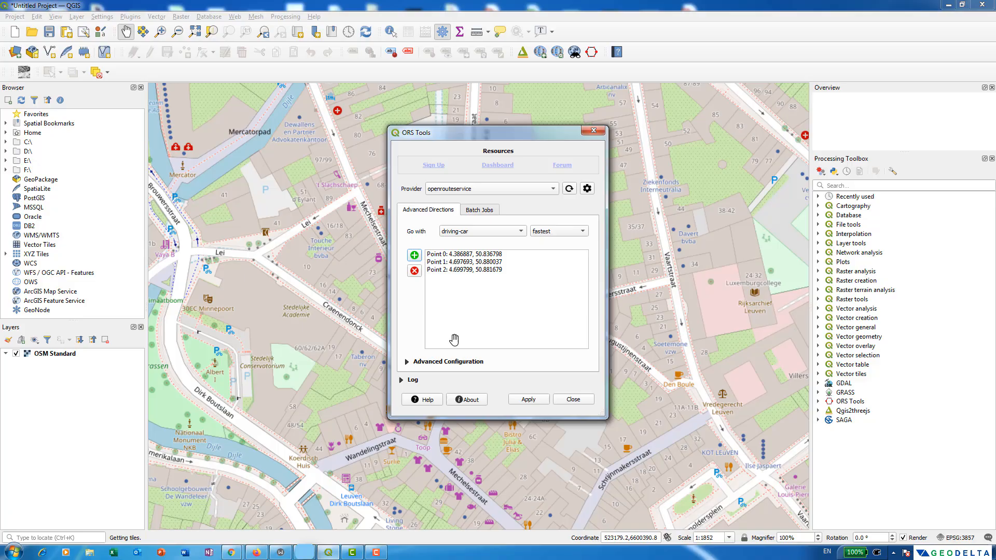
drag(499, 131, 794, 180)
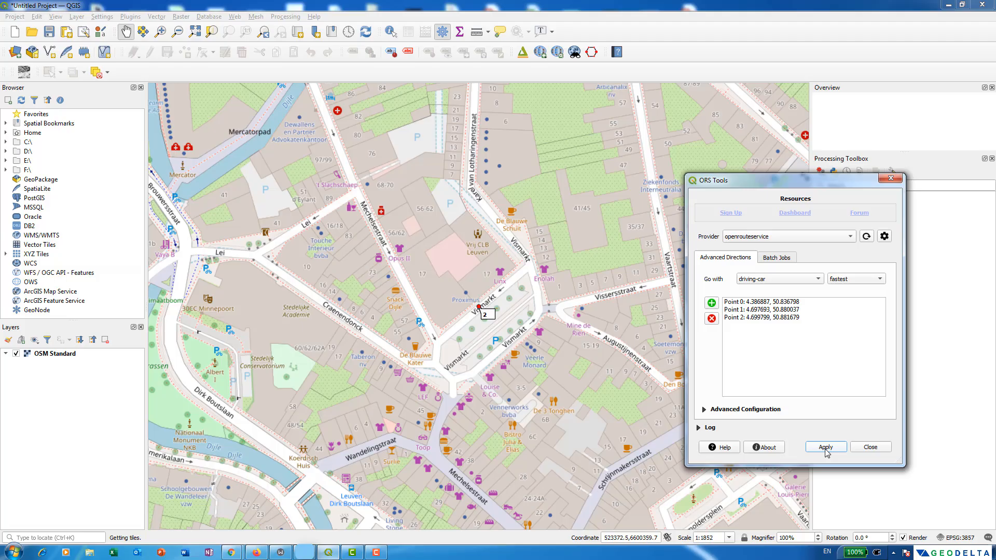
Step: Apply the request to generate the Route_ORS driving route layer
click(825, 446)
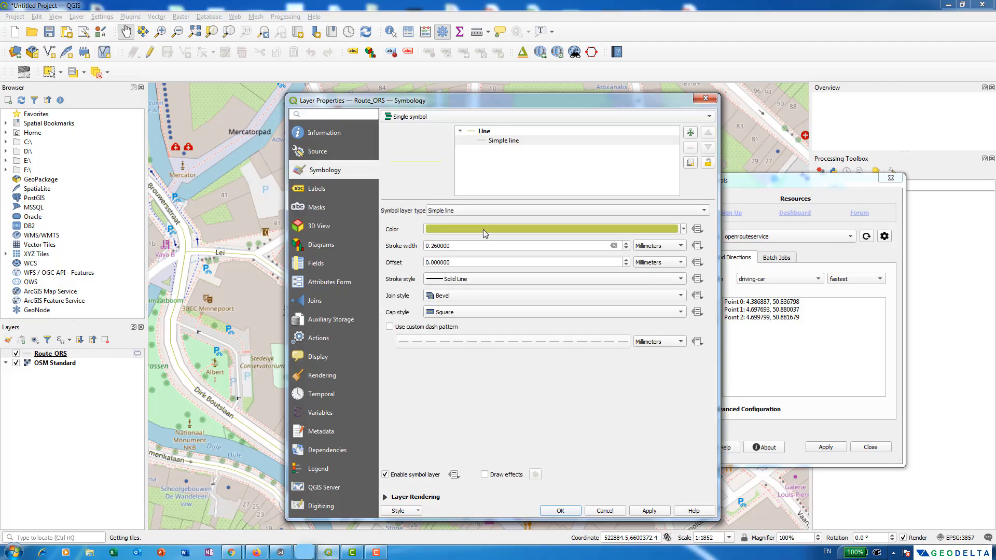
Step: Pick a deep blue in Select Line Color for the Route_ORS line and confirm it
click(550, 229)
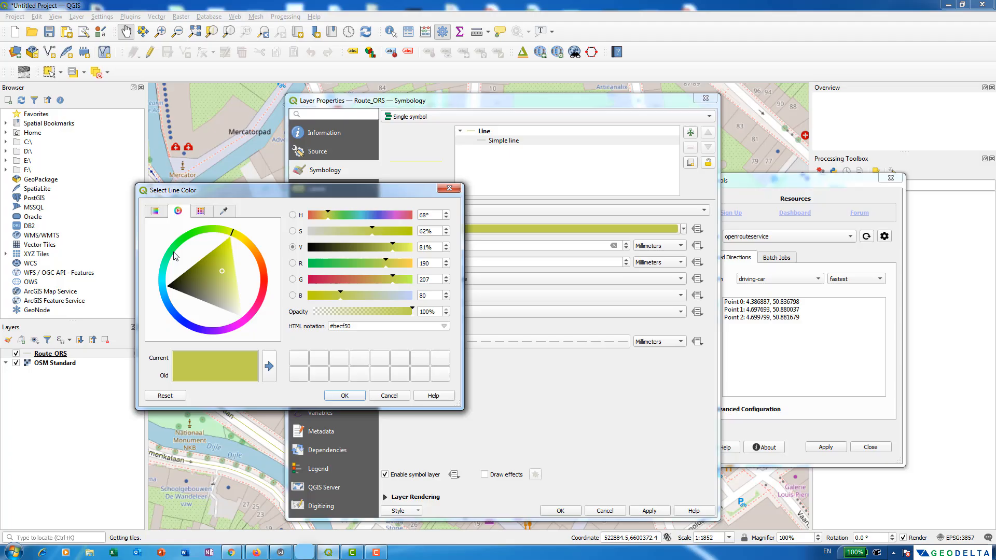
click(191, 311)
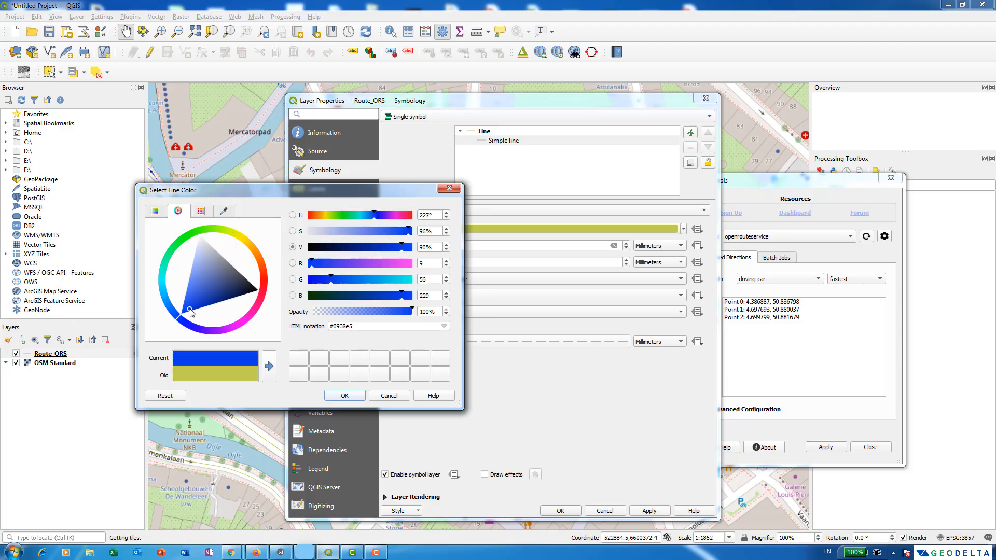
click(344, 395)
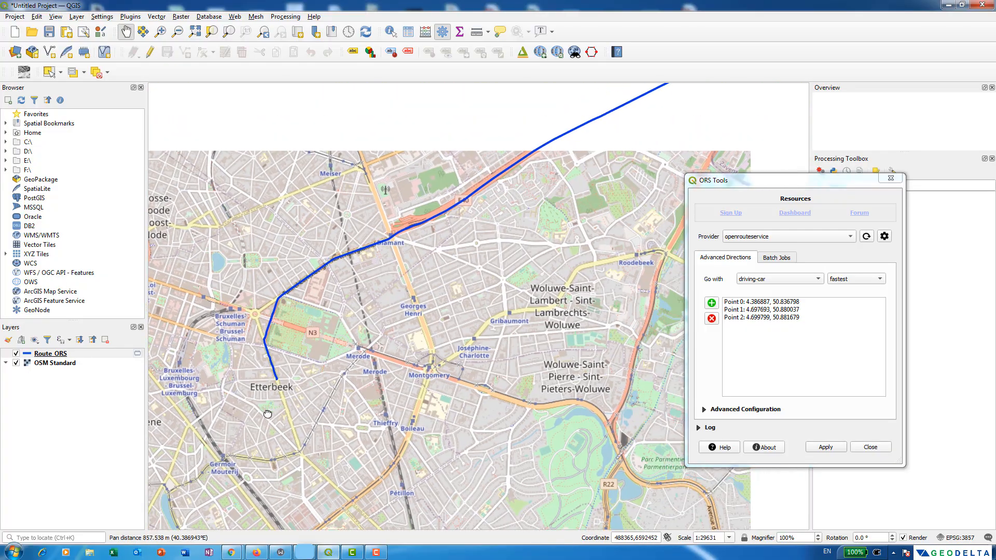
Step: Zoom to the blue route in Leuven and bring up the Route_ORS layer's context menu
scroll(down, 3)
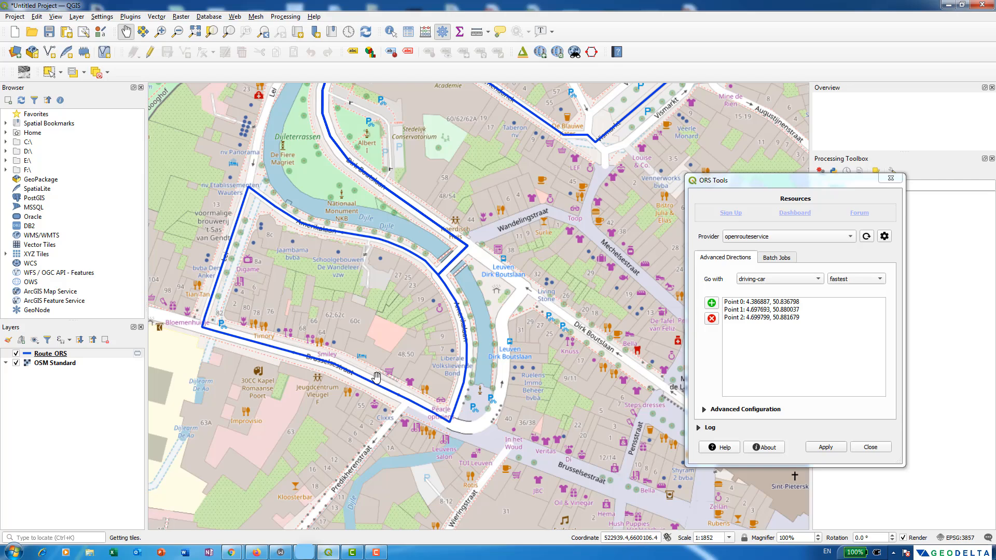
mouse_move(386, 384)
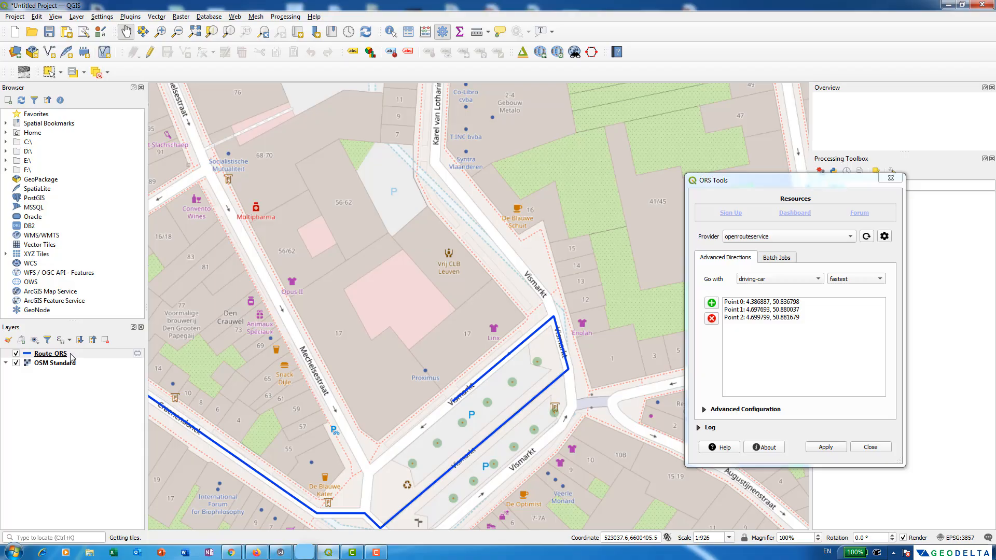
right_click(50, 353)
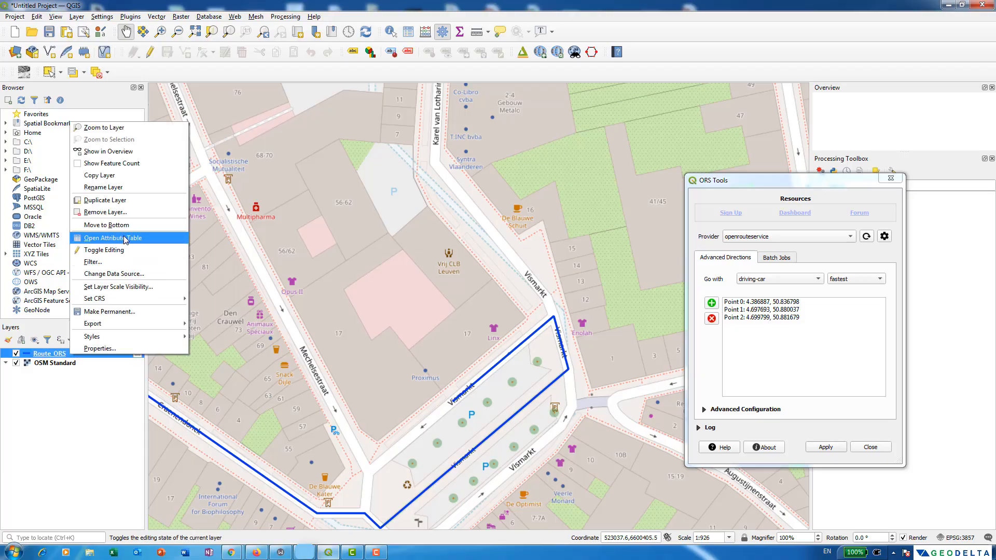
Step: Show Route_ORS's attribute table with 27.930 km and 0.461 h, then start Calculator
click(114, 238)
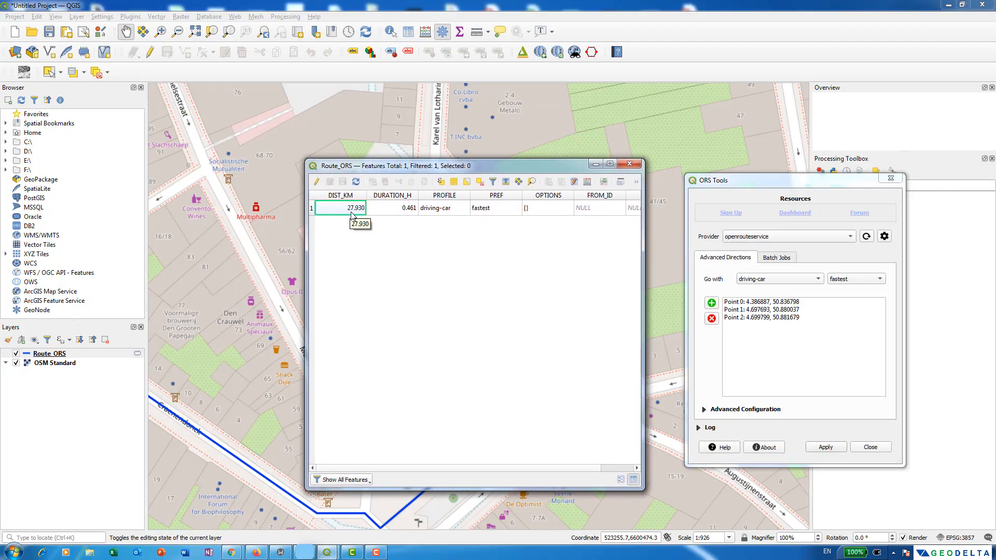
mouse_move(409, 207)
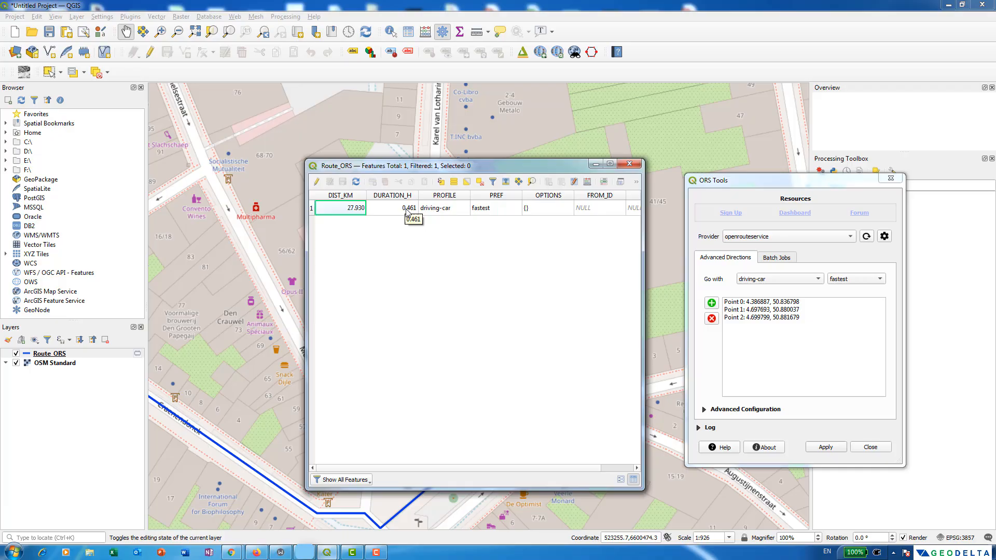
click(392, 207)
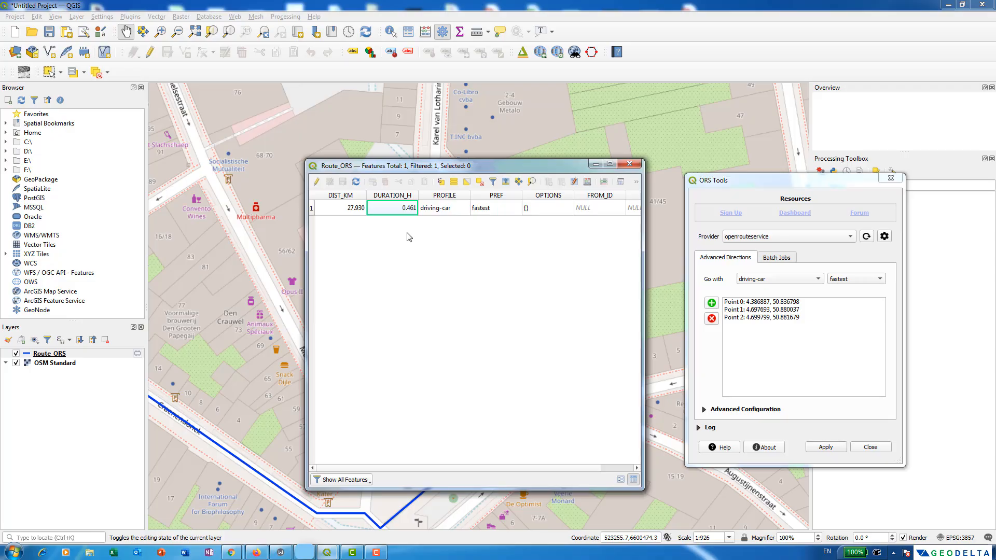
click(399, 551)
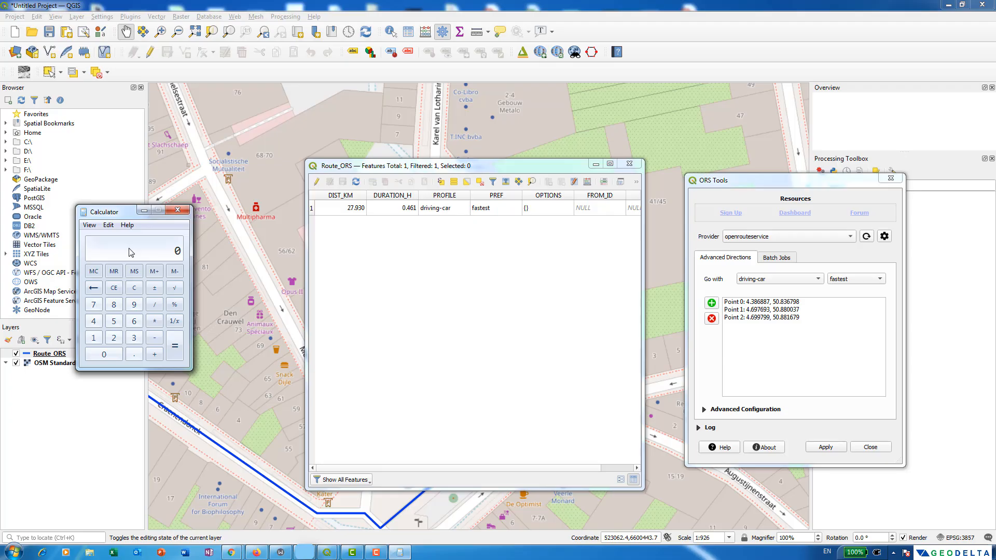
Step: Compute 27.930 / 0.461 in Calculator, giving about 60.59 km/h average speed
click(92, 304)
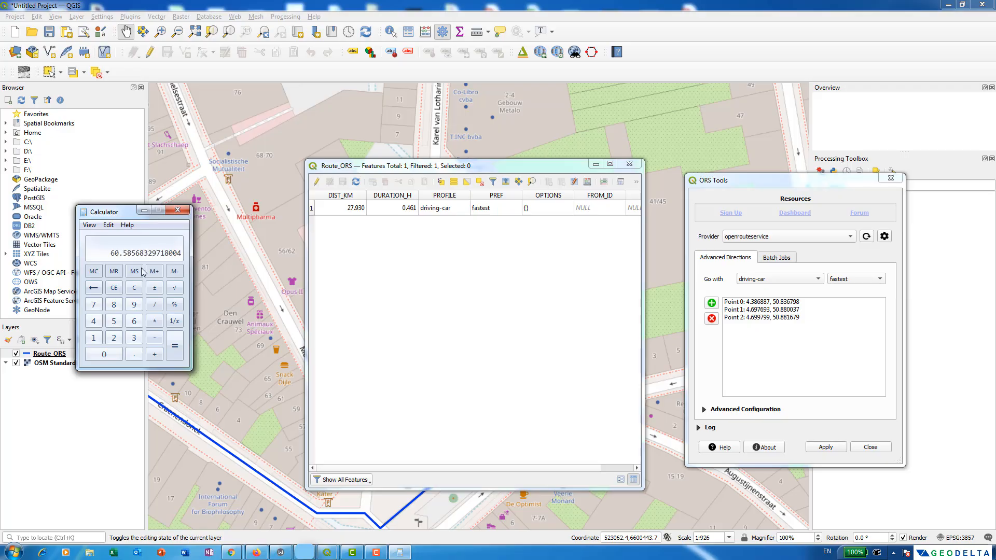
drag(107, 210, 232, 266)
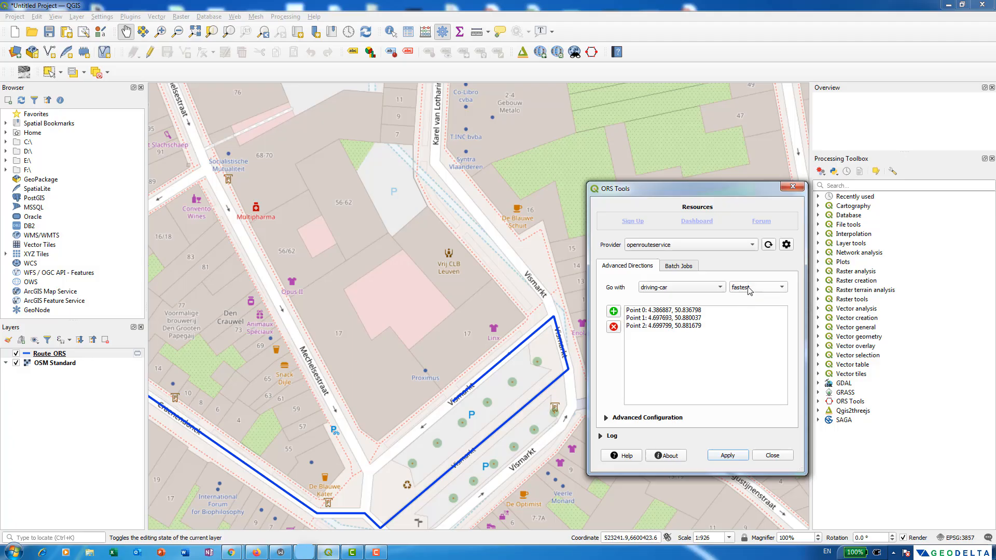
Step: Set the route preference to 'shortest' for driving-car and apply to add a second Route_ORS layer
click(756, 287)
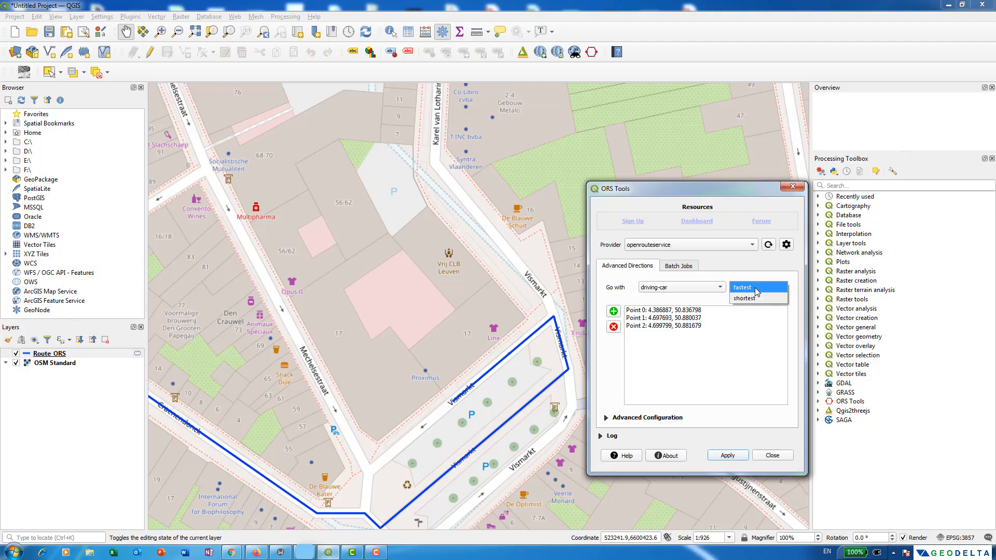
mouse_move(743, 299)
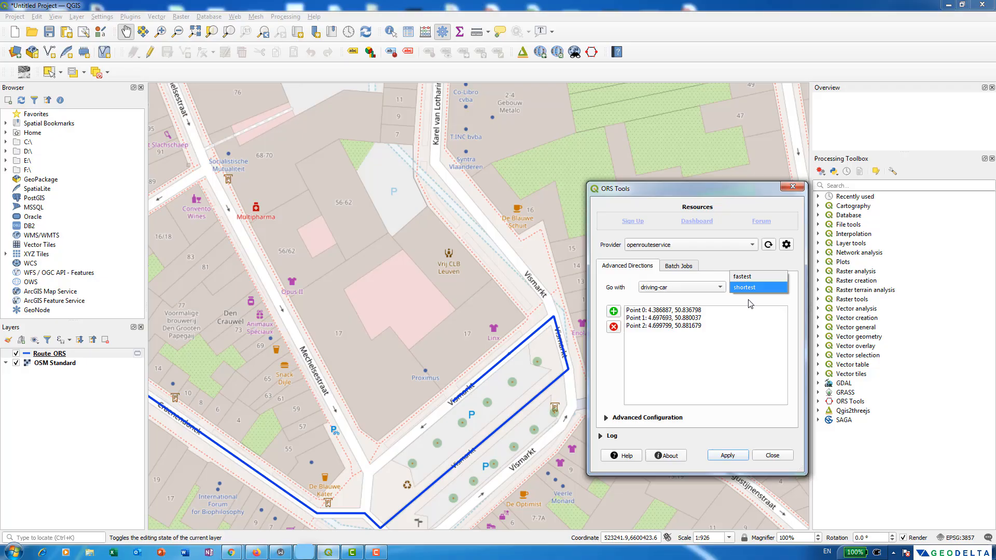
click(757, 287)
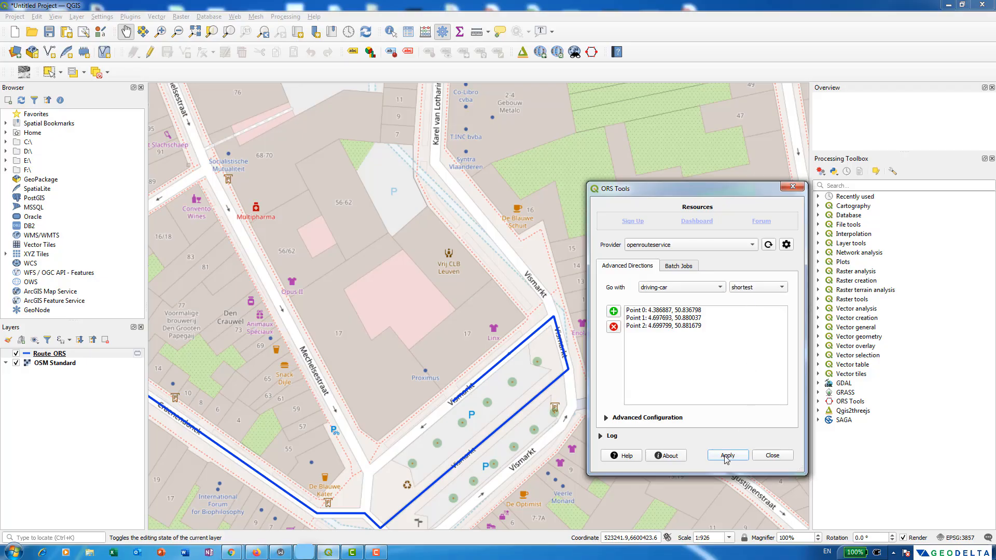
click(726, 455)
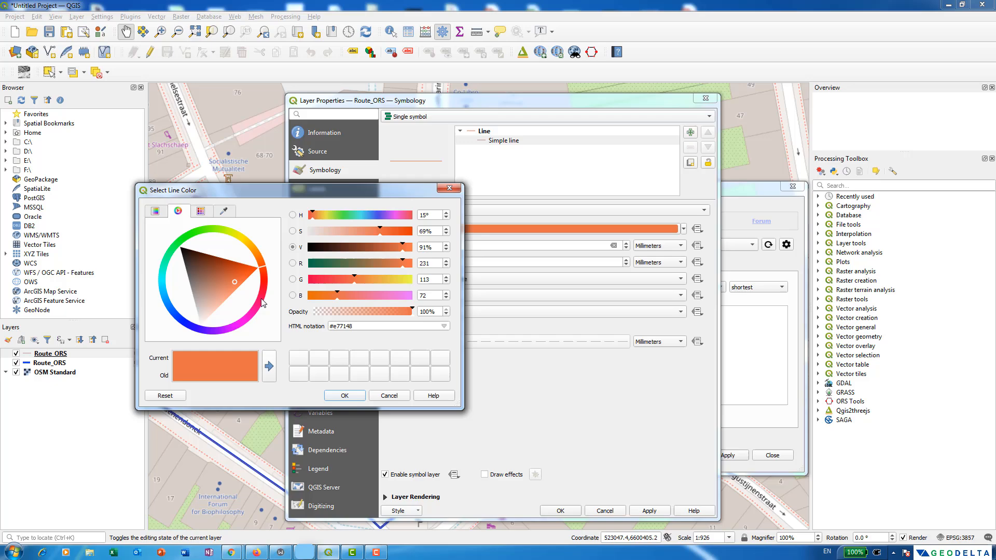
Step: Confirm red as the new Route_ORS line colour and set stroke width 0.66
click(345, 395)
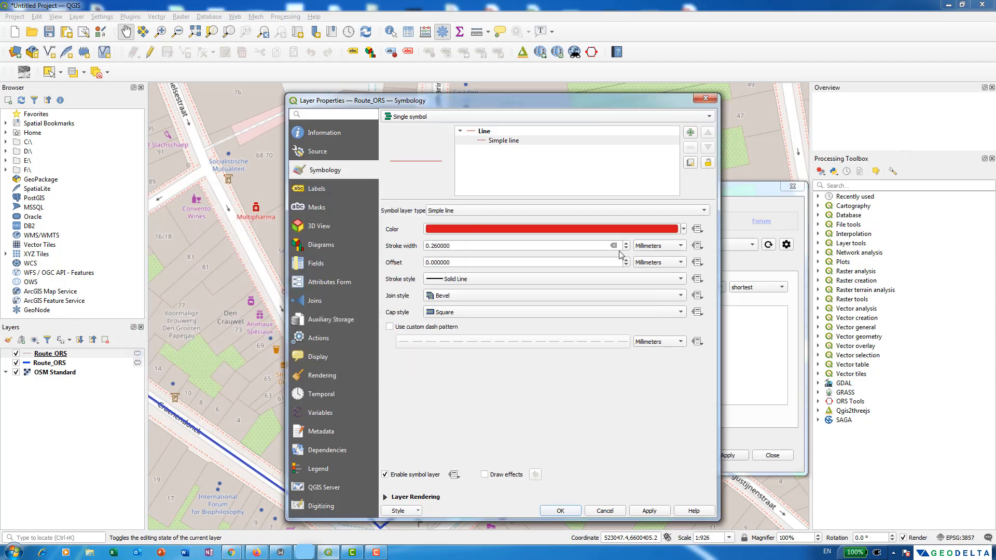
text(0.660000)
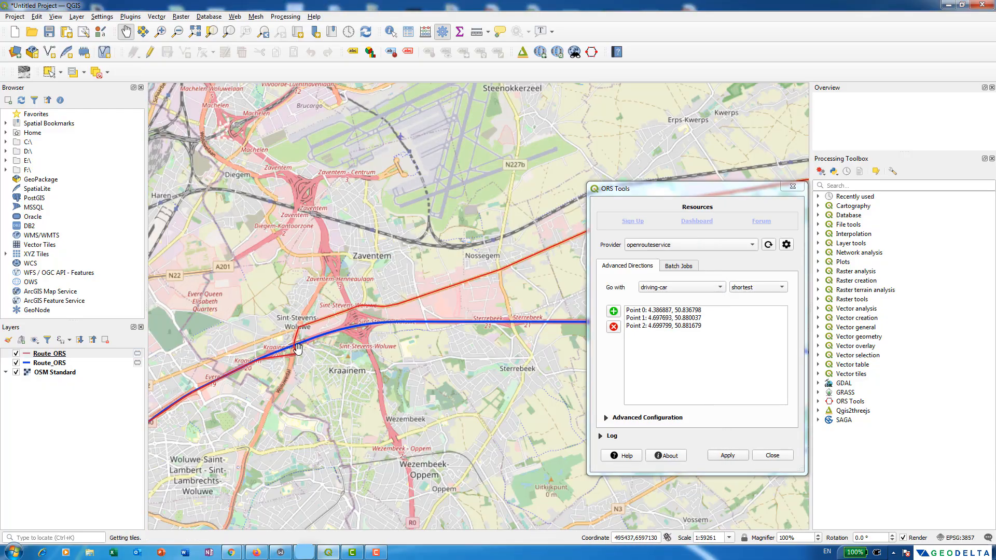
Step: Pan to Leuven and show the shortest route's attributes: 25.866 km, 0.796 h
drag(298, 349, 231, 424)
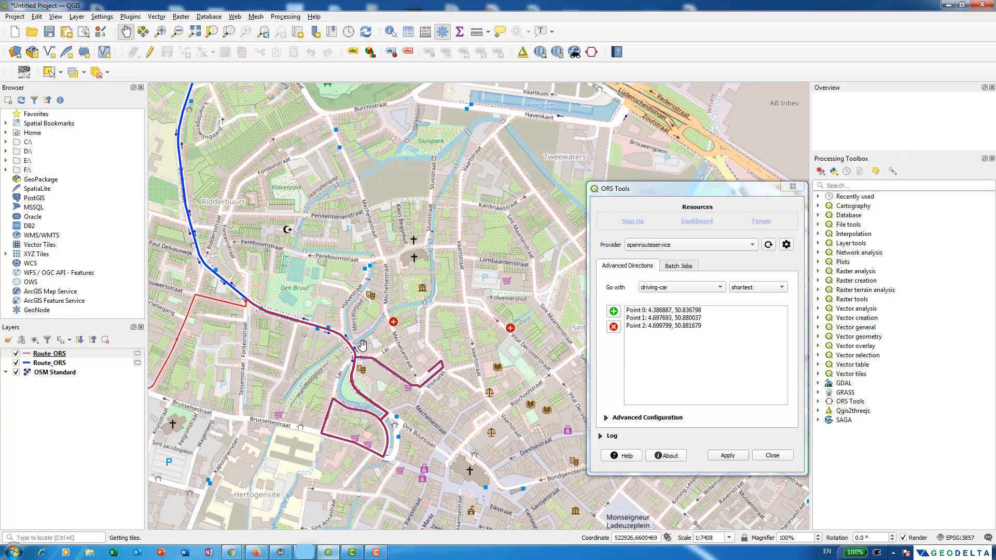
click(49, 353)
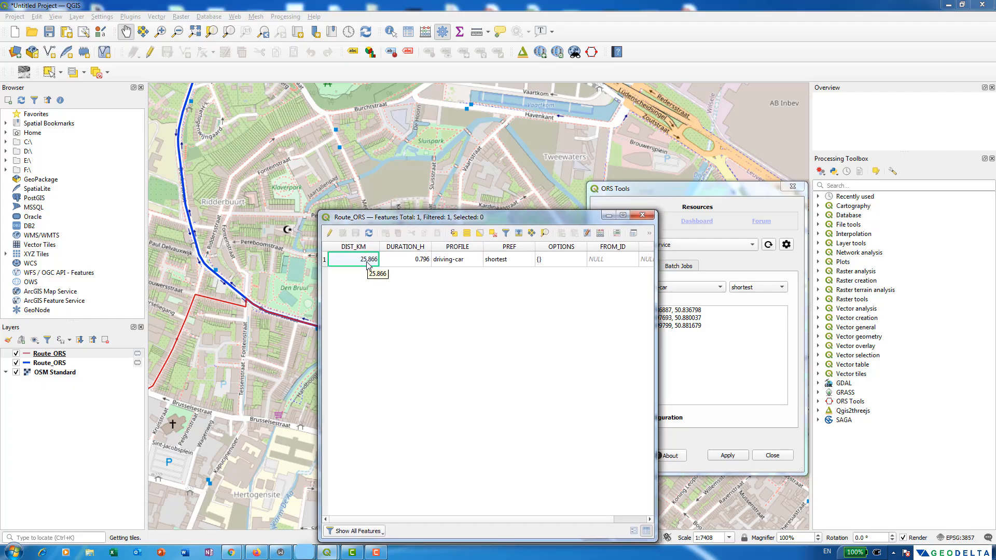
right_click(49, 363)
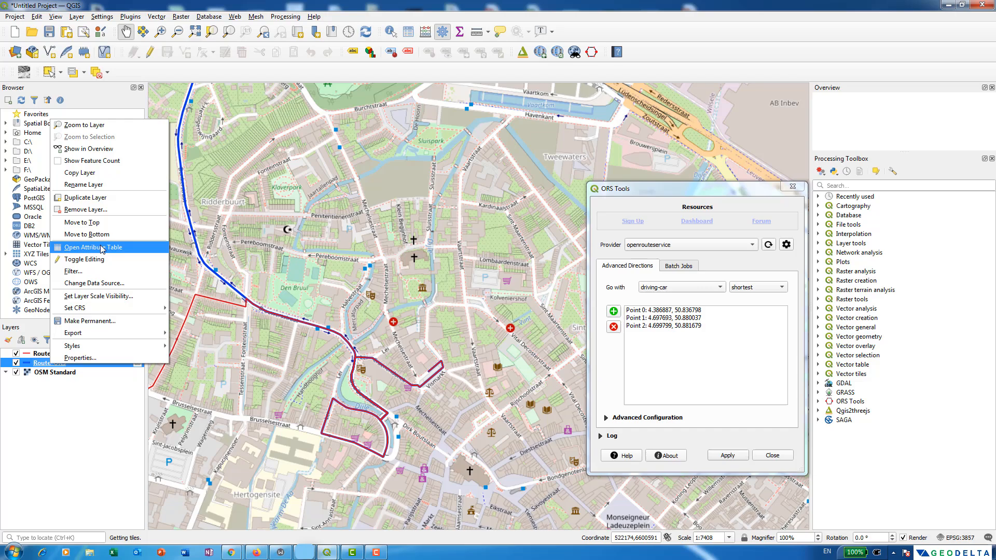
click(95, 247)
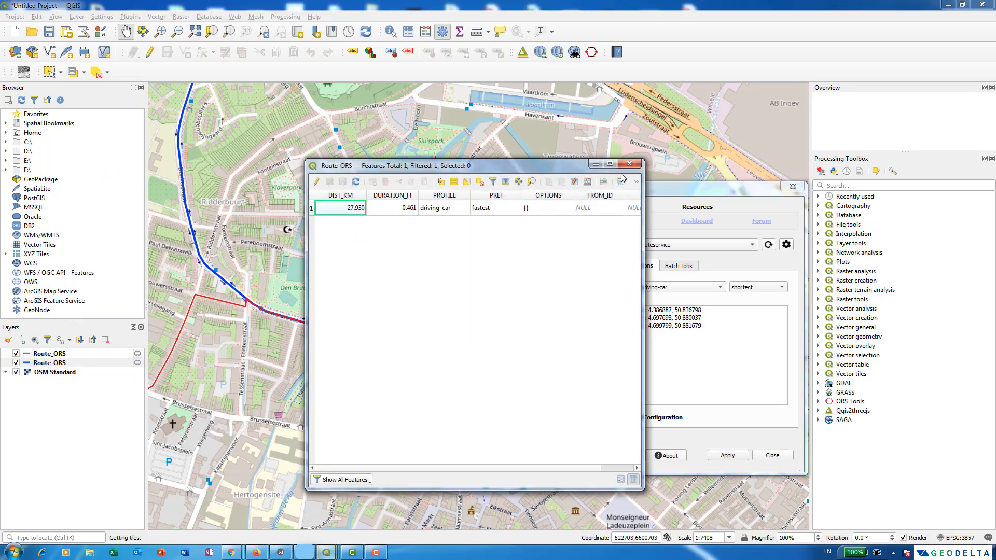
right_click(49, 353)
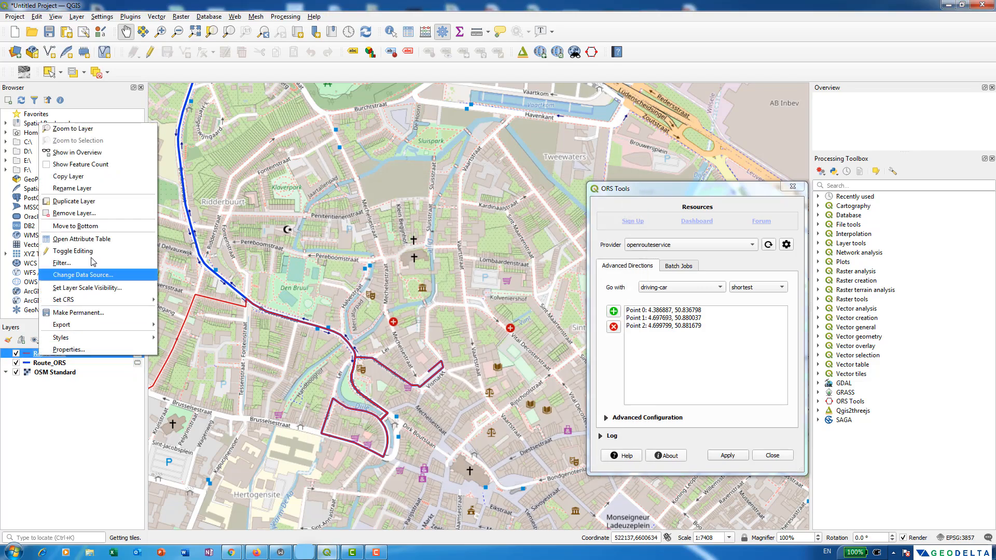
click(81, 239)
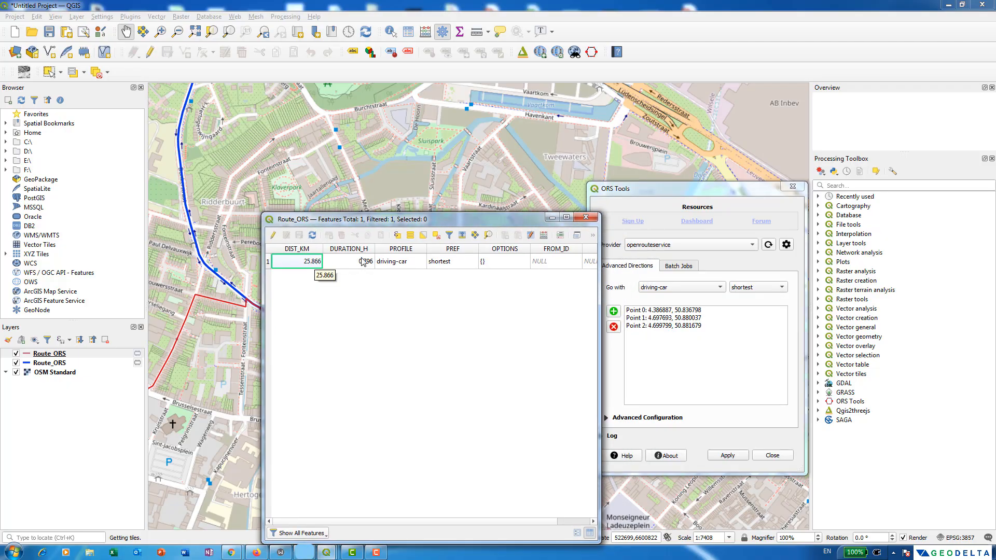
click(365, 261)
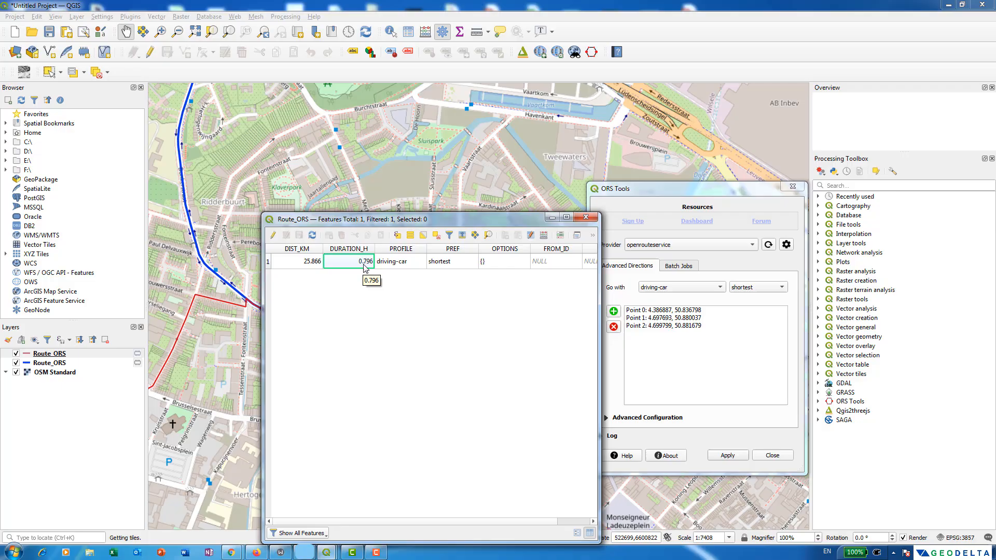
click(49, 364)
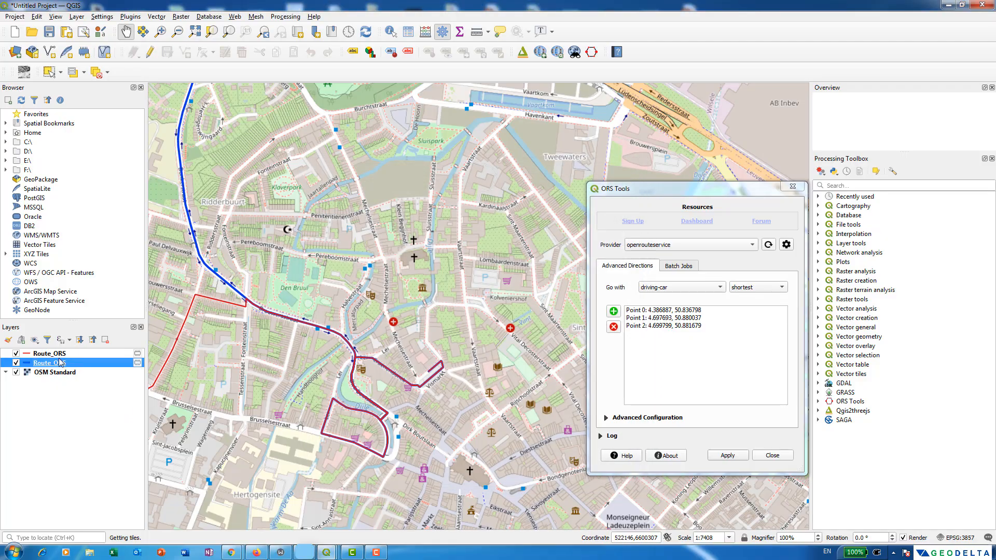
right_click(51, 353)
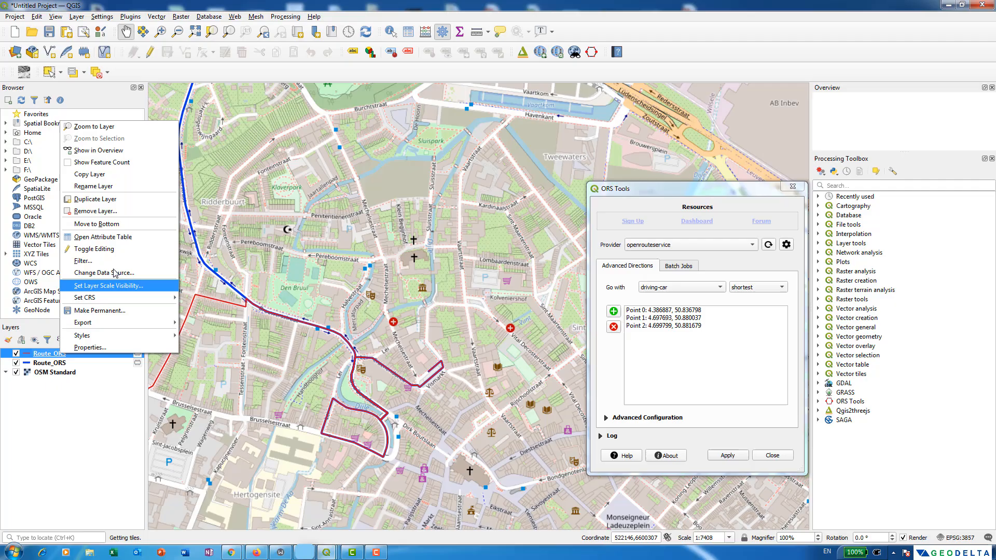
click(103, 237)
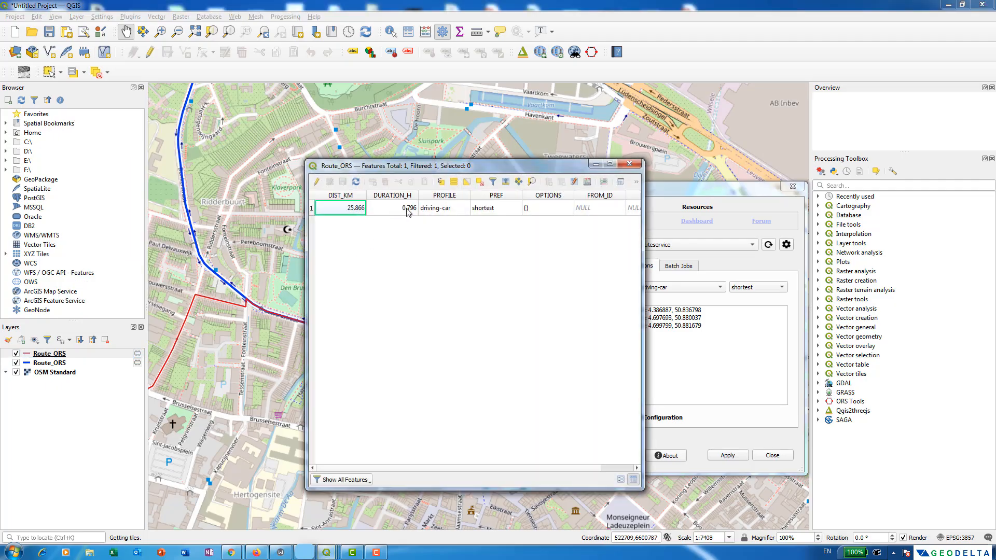
click(391, 208)
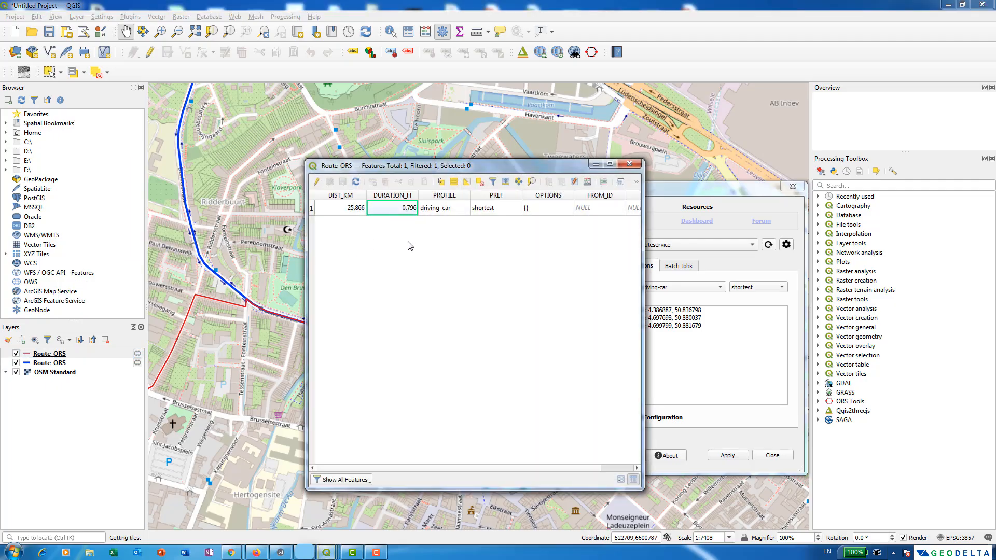
mouse_move(423, 240)
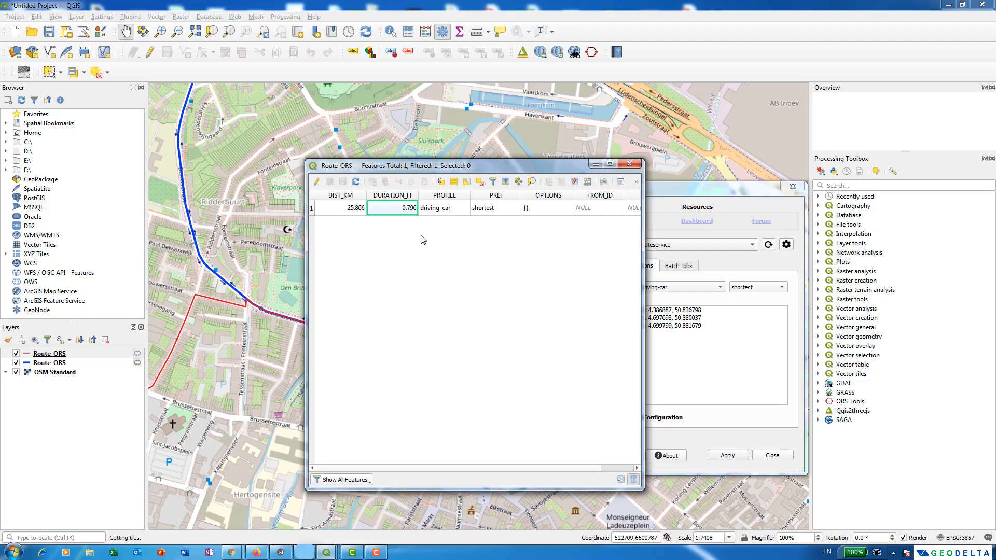
mouse_move(412, 227)
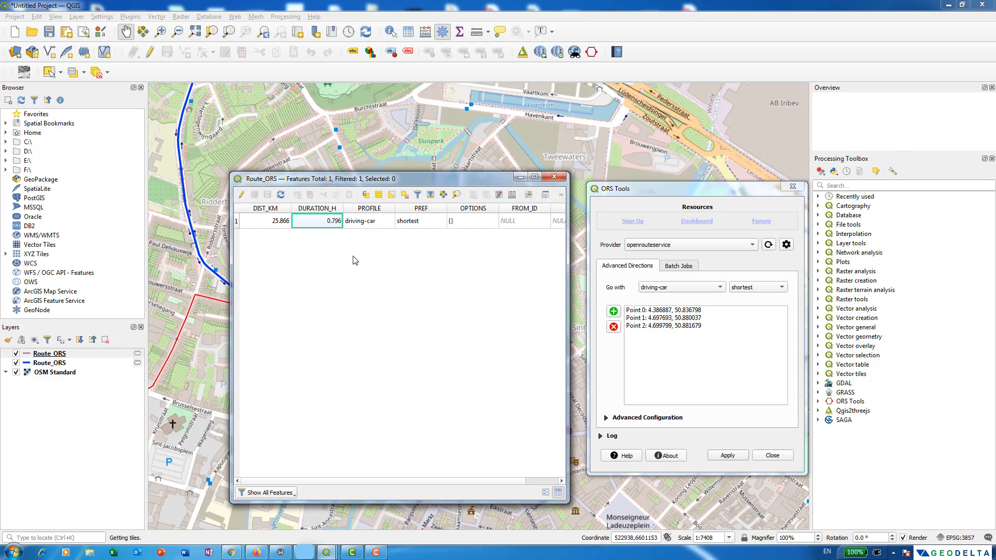
mouse_move(379, 246)
text(reprojec)
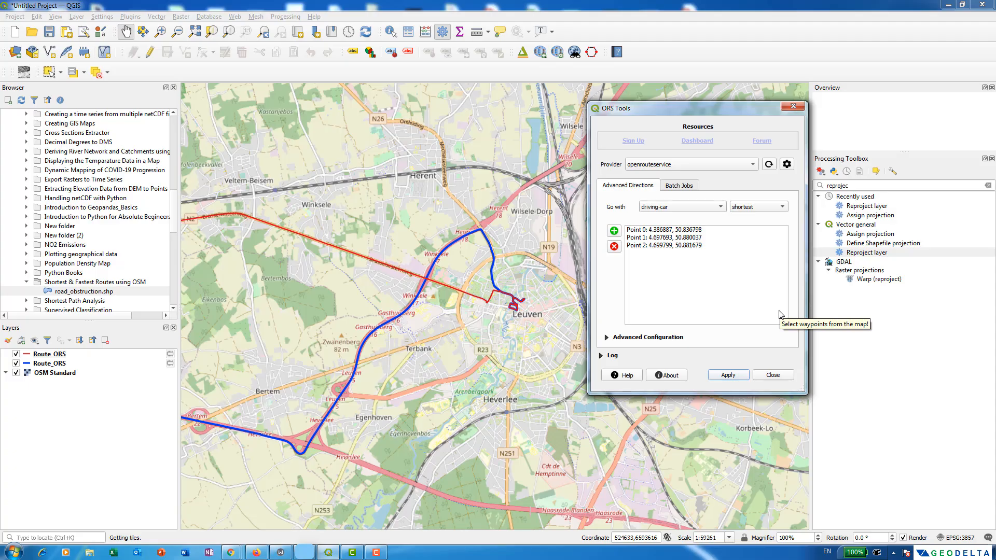
mouse_move(769, 315)
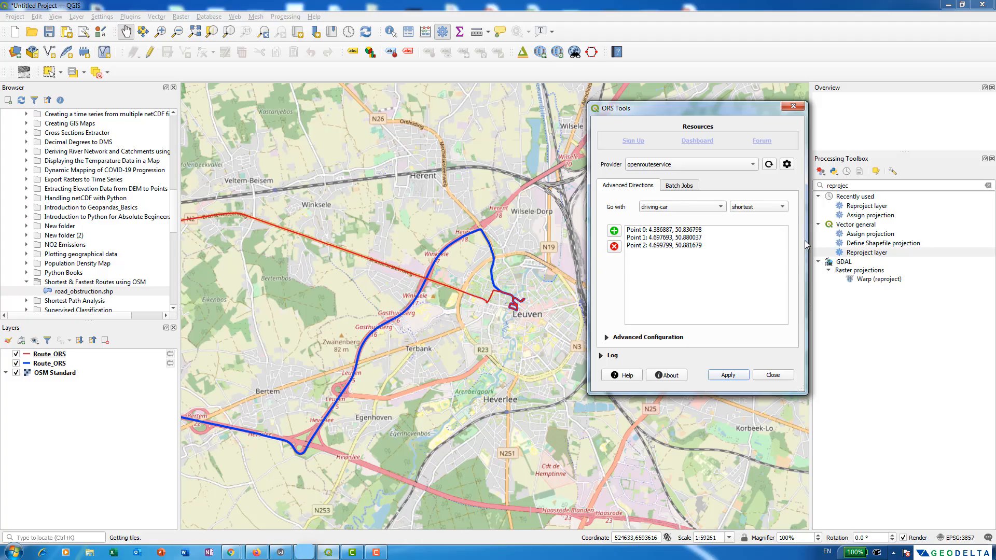
Step: Switch ORS Tools to its Batch Jobs options
click(678, 185)
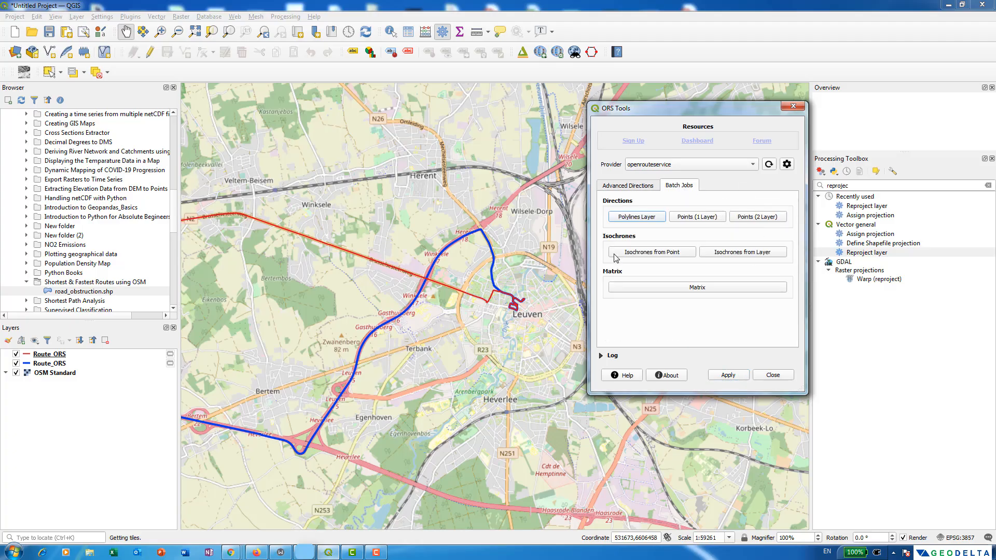
mouse_move(730, 211)
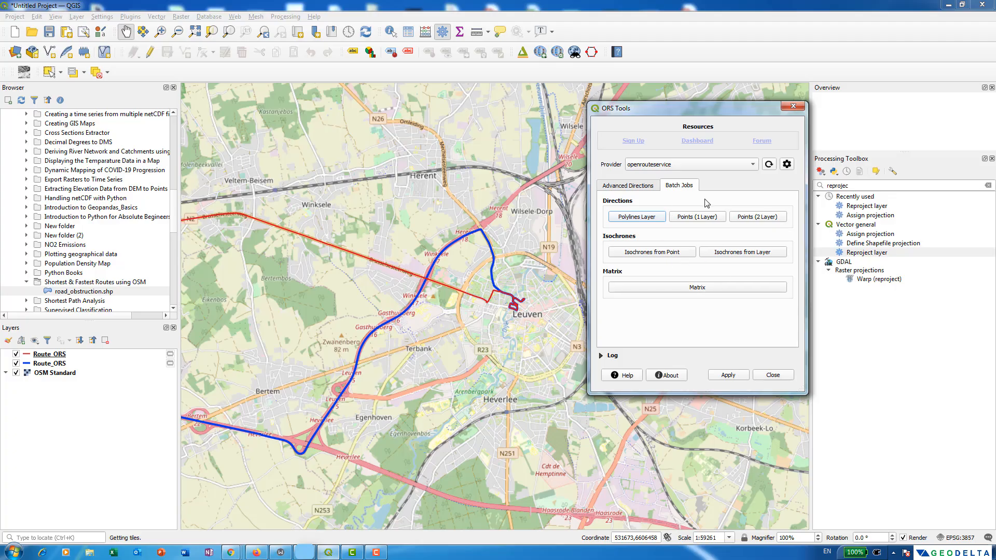
mouse_move(735, 250)
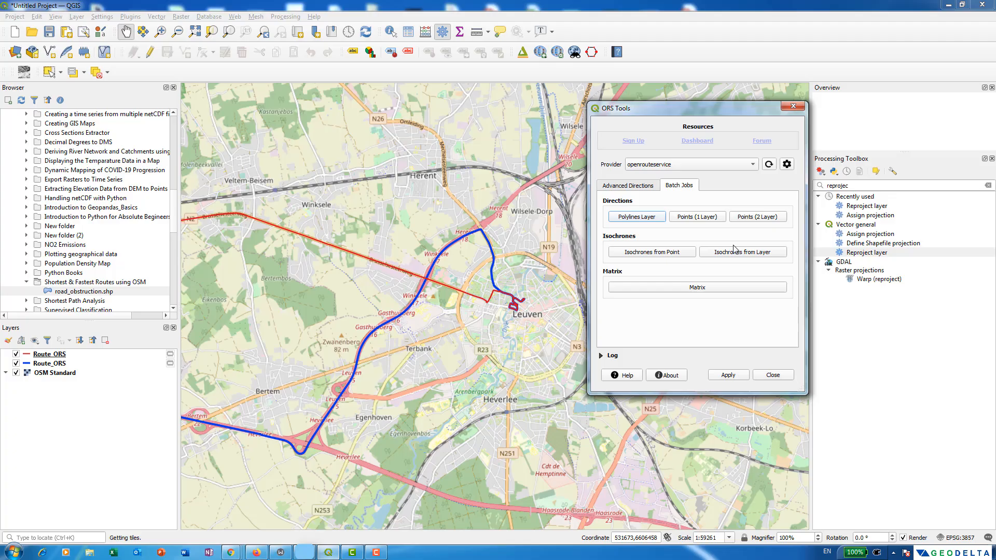